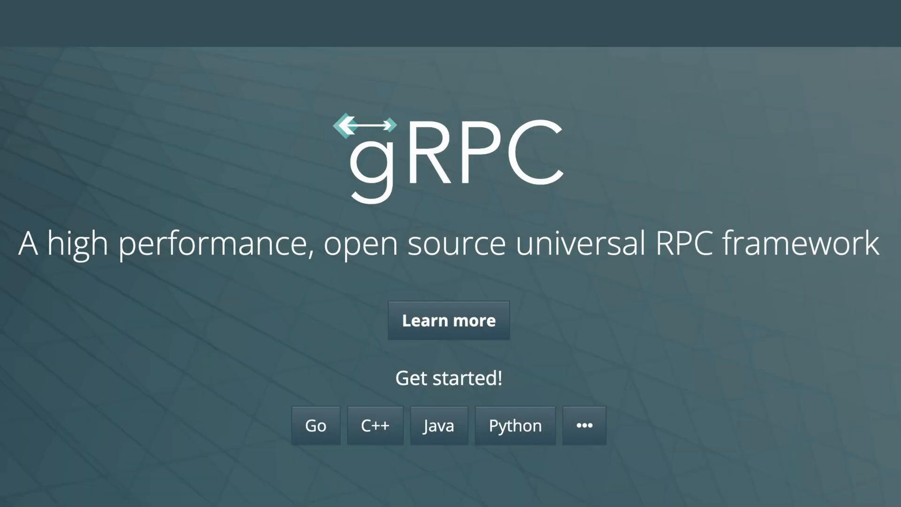
Step: Look over the grpc.io homepage before moving to the Tutorial project in VS Code
{"action": "left_click", "coordinate": [584, 425]}
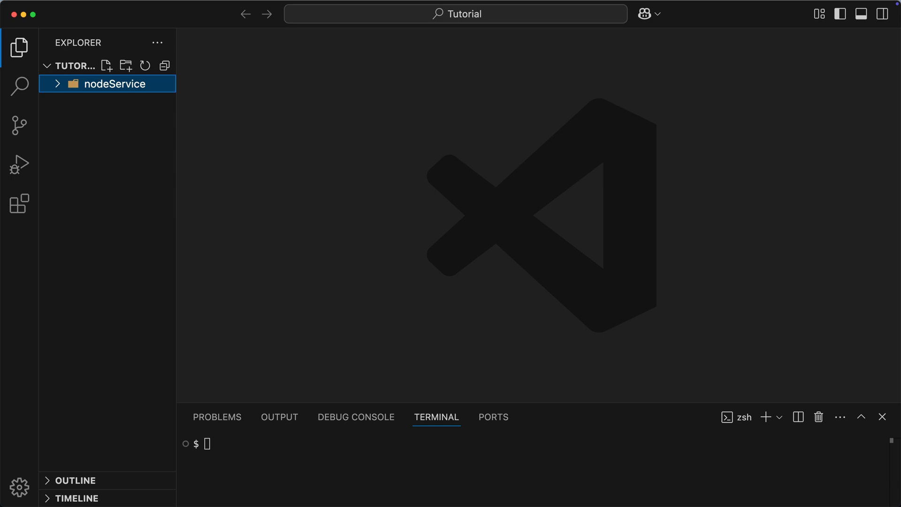
{"action": "type", "text": "cd nodeService"}
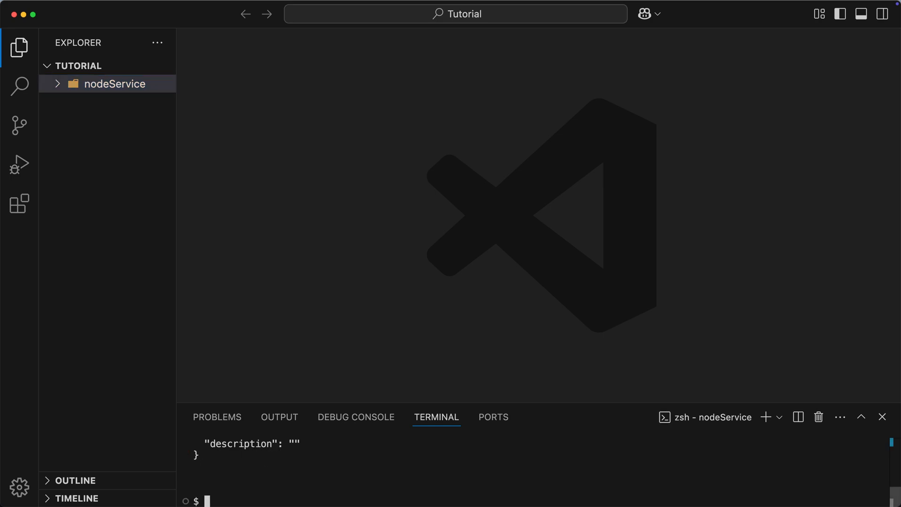
{"action": "type", "text": "npm install @grpc/grpc-js"}
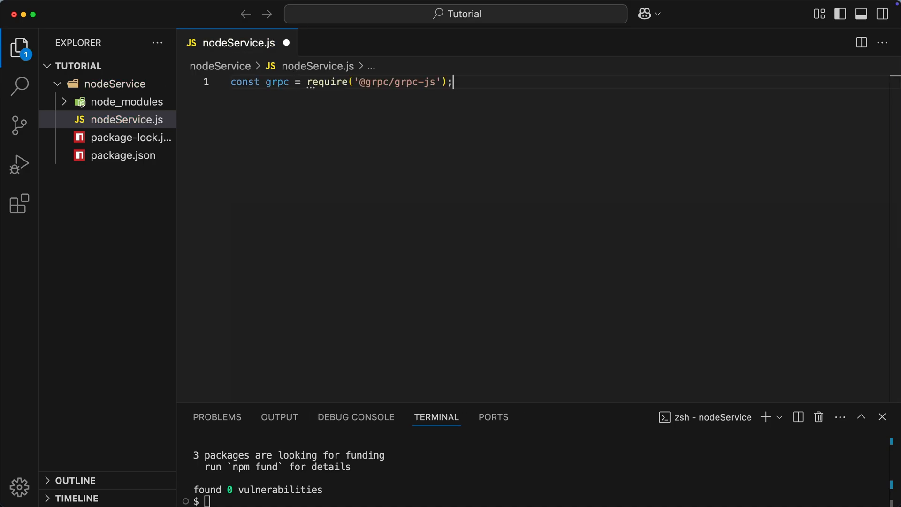
{"action": "type", "text": "const protoLoader"}
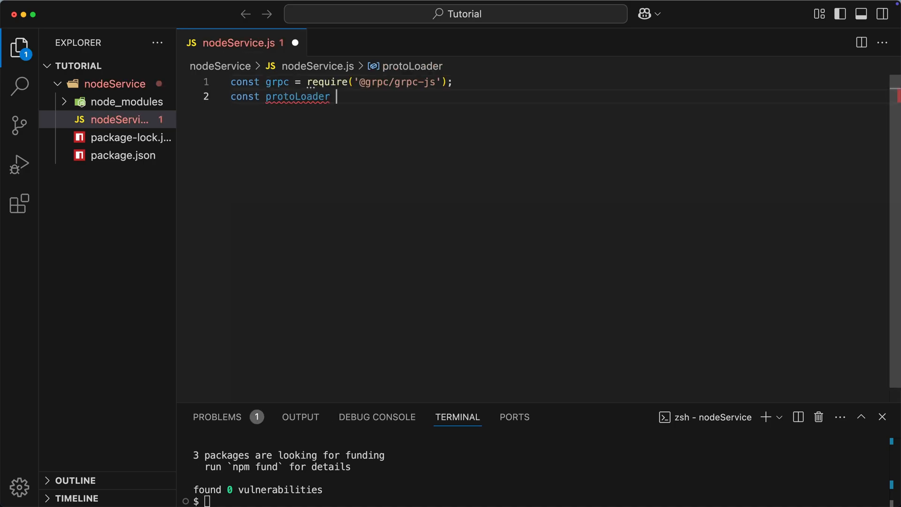
{"action": "type", "text": "= require('@grpc/proto-loader');"}
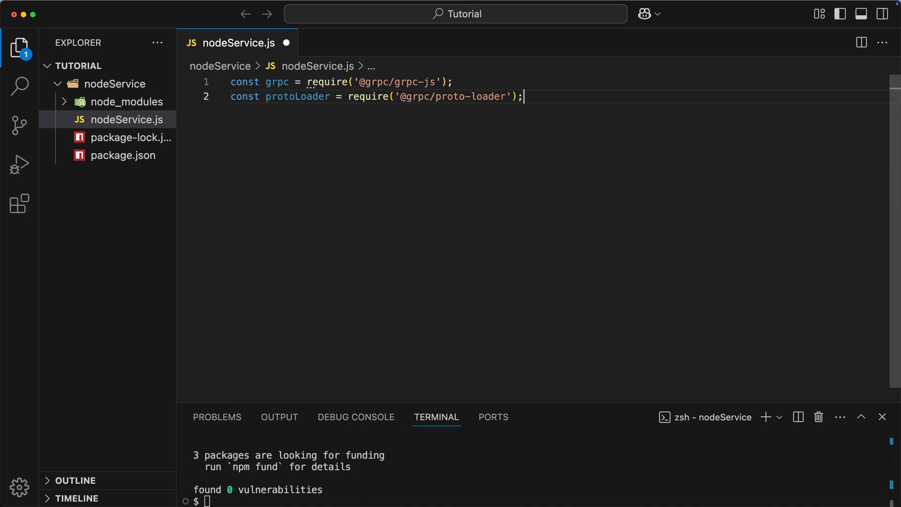
{"action": "type", "text": "post.proto"}
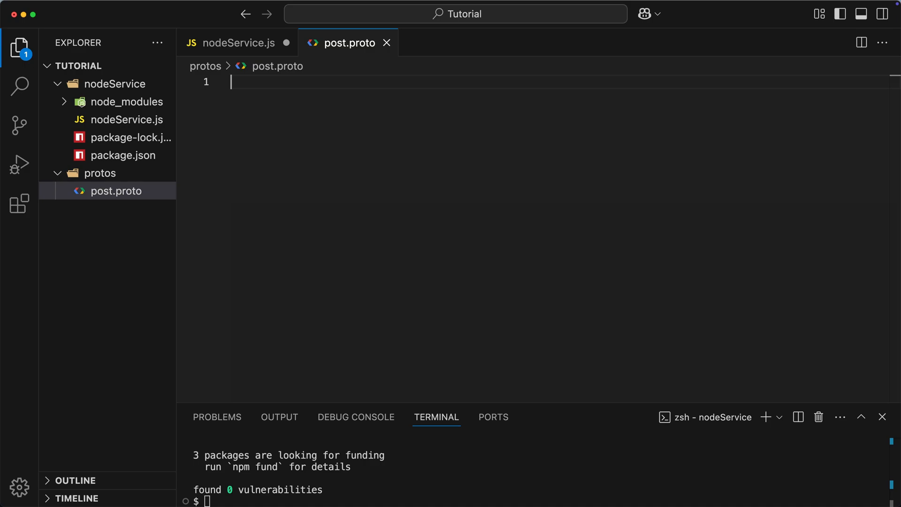
Step: Write syntax = "proto3", package postPackage, and a Post message with int32 id and text
{"action": "type", "text": "syntax"}
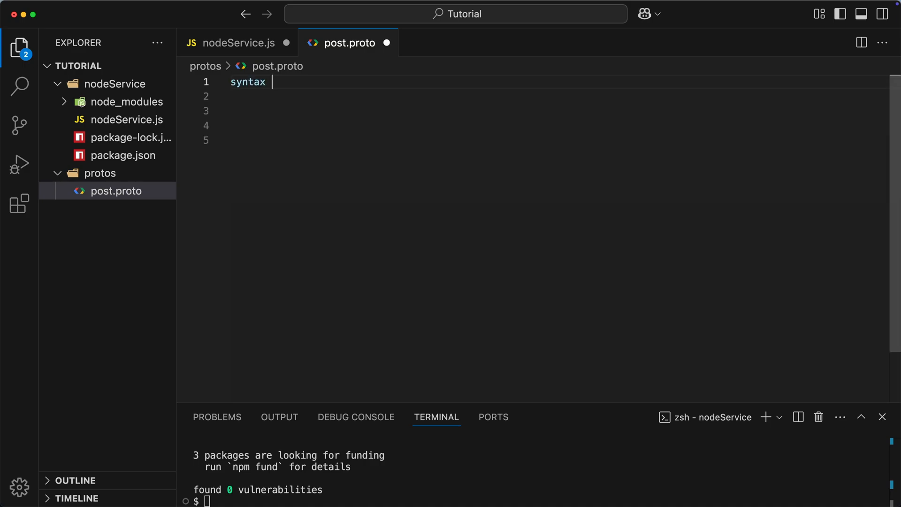
{"action": "type", "text": "= \"proto3\";"}
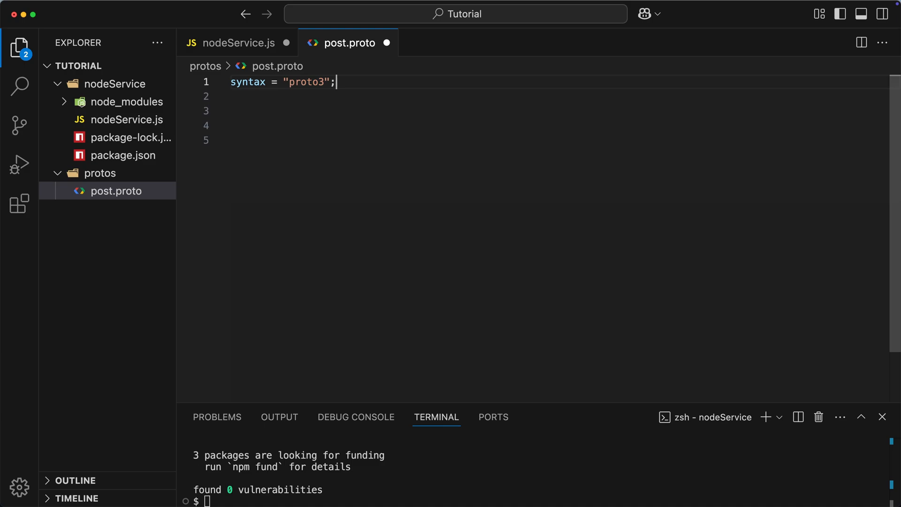
{"action": "type", "text": "package"}
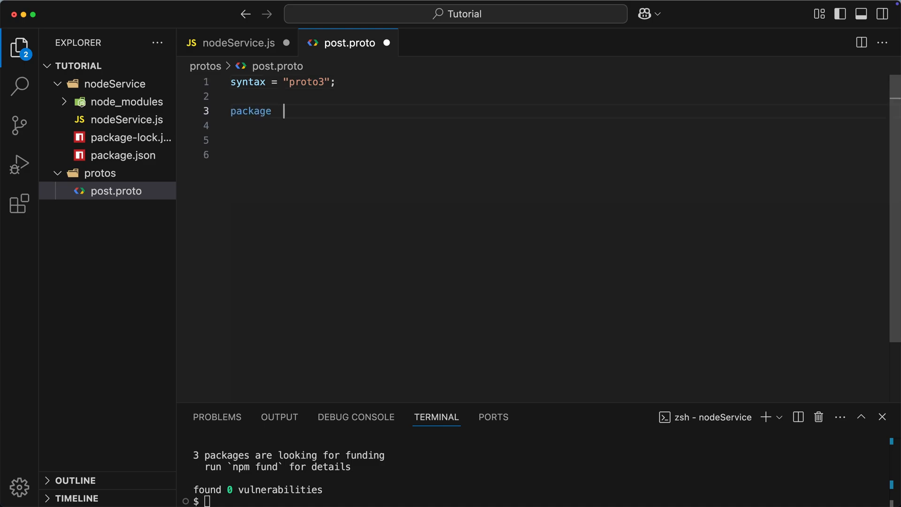
{"action": "type", "text": "postPackage;"}
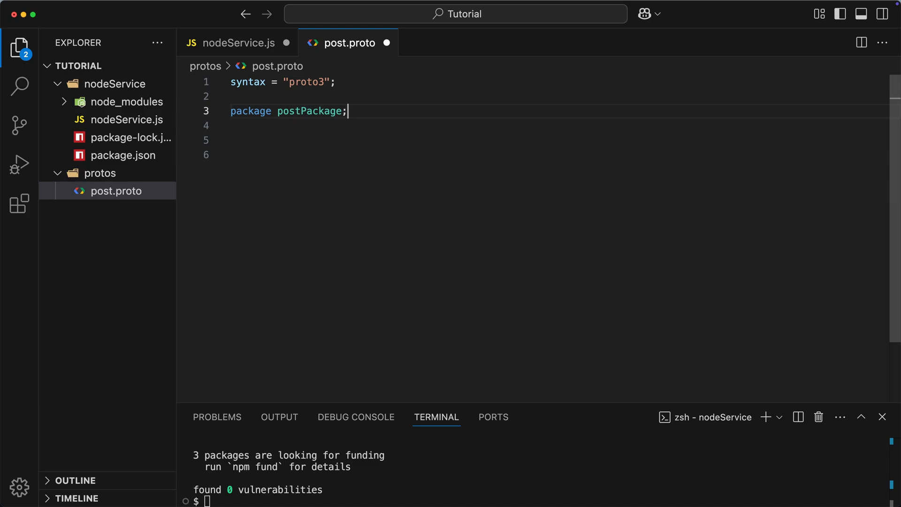
{"action": "type", "text": "message"}
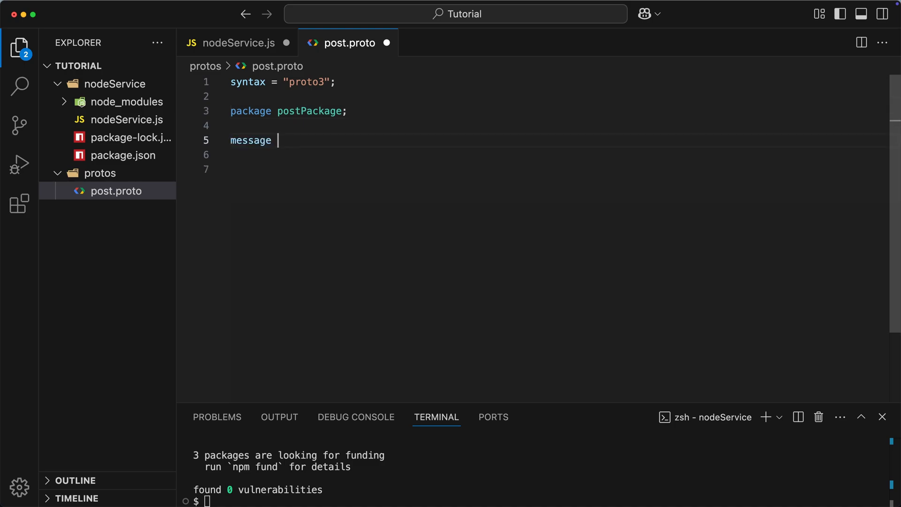
{"action": "type", "text": "Post"}
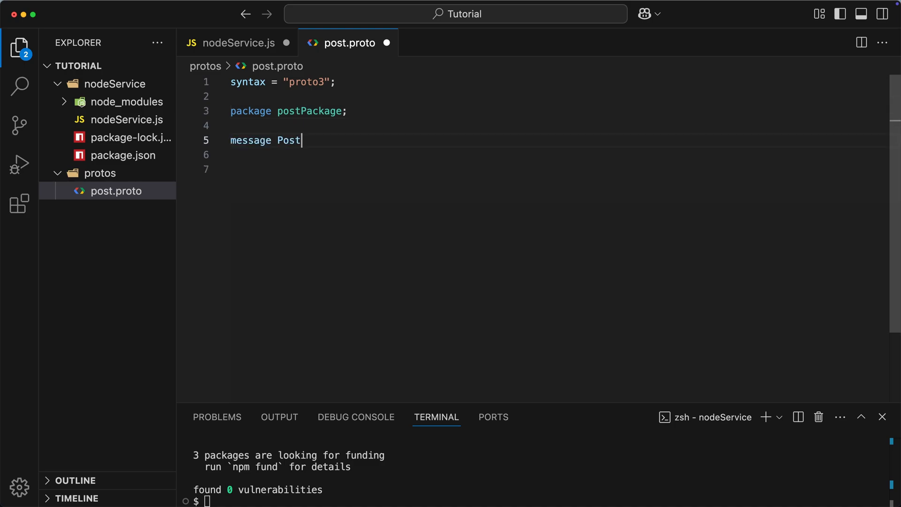
{"action": "type", "text": "{"}
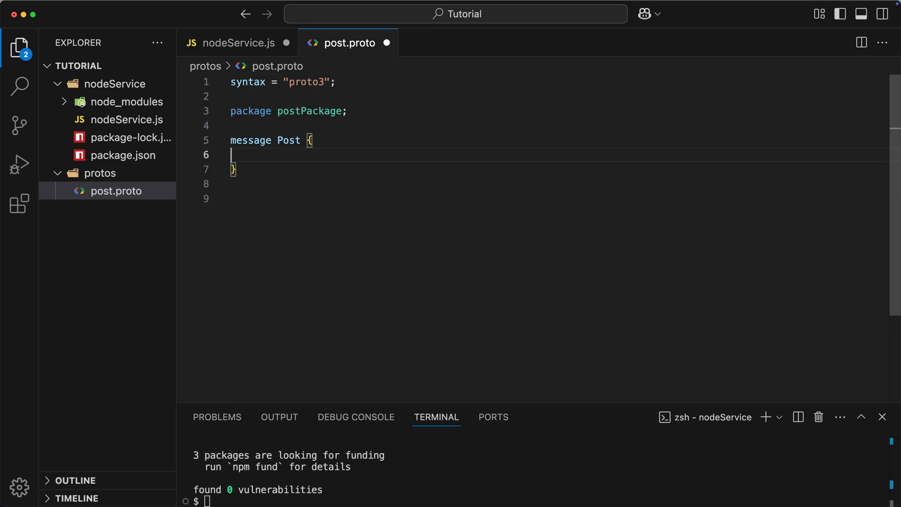
{"action": "type", "text": "int32 id = 1;"}
{"action": "type", "text": "string text = 2;"}
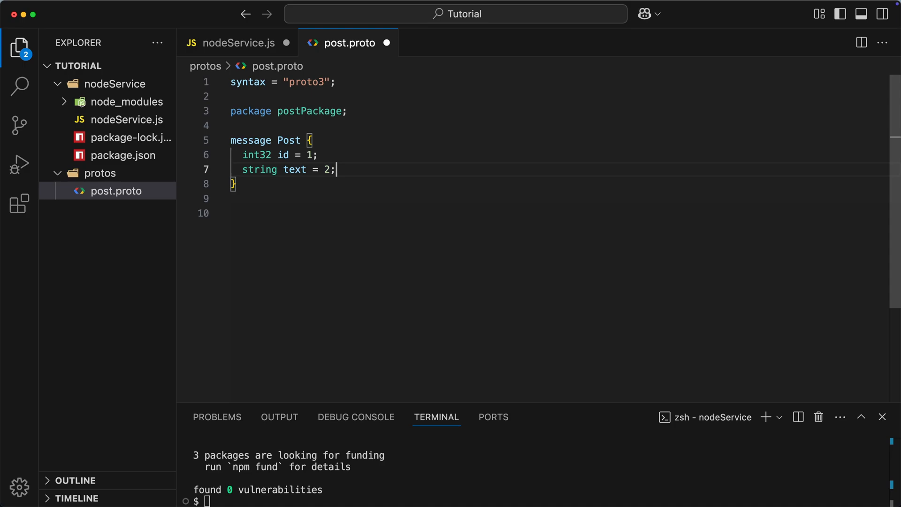
{"action": "type", "text": "service"}
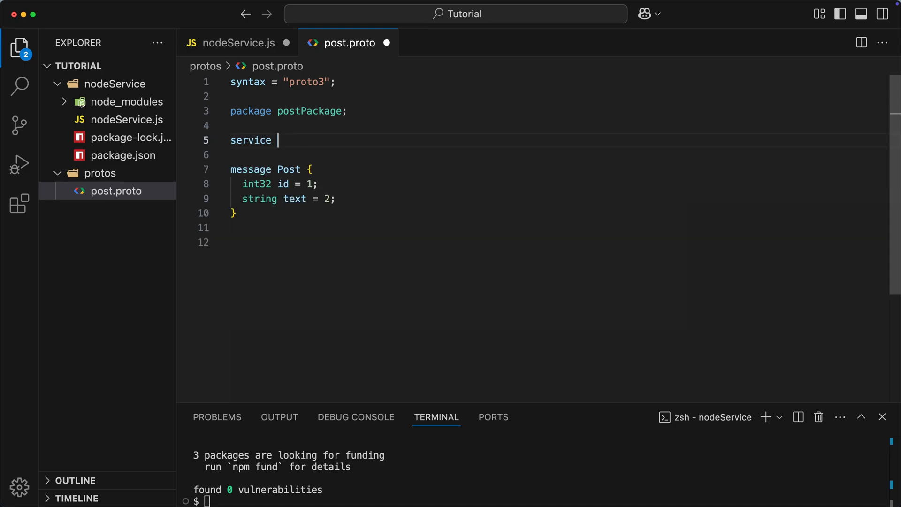
Step: Define PostService with rpc CreatePost(Post) returns (Post) and a GetAllPosts rpc
{"action": "type", "text": "PostService {"}
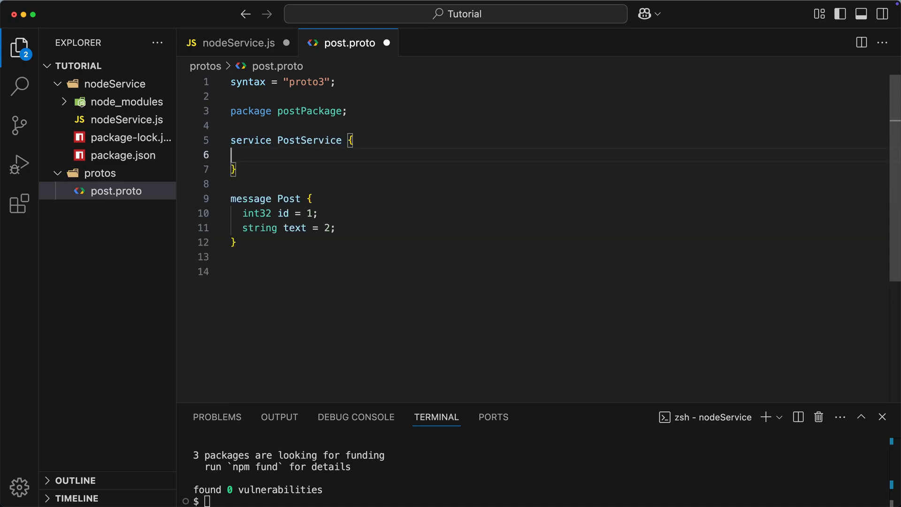
{"action": "type", "text": "rpc"}
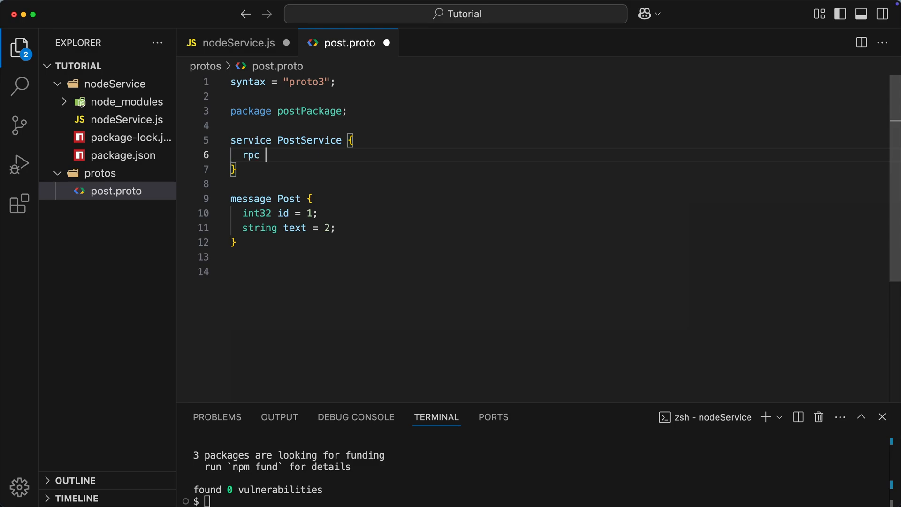
{"action": "type", "text": "CreatePost"}
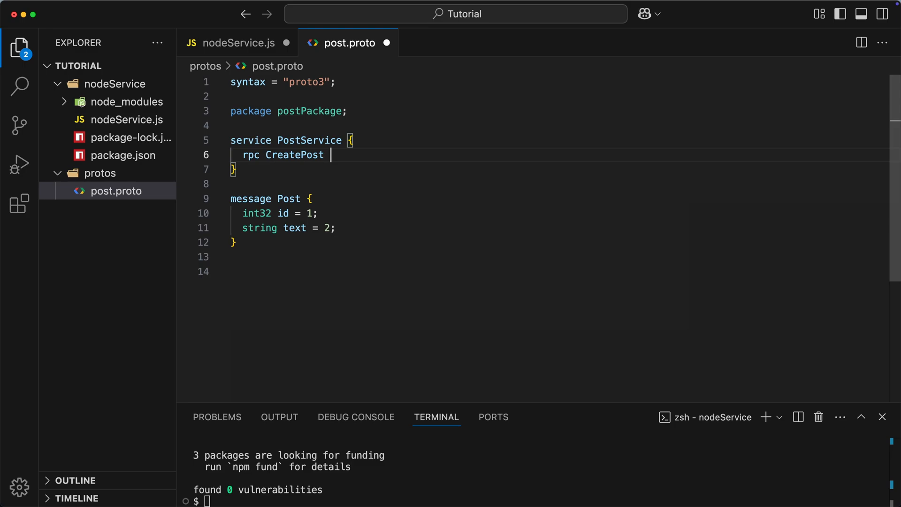
{"action": "type", "text": "(Post)"}
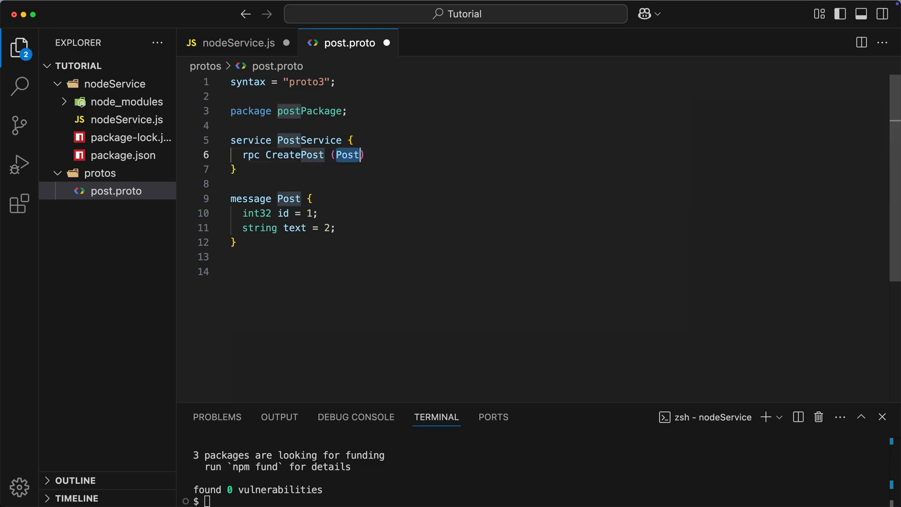
{"action": "type", "text": "returns (Post);"}
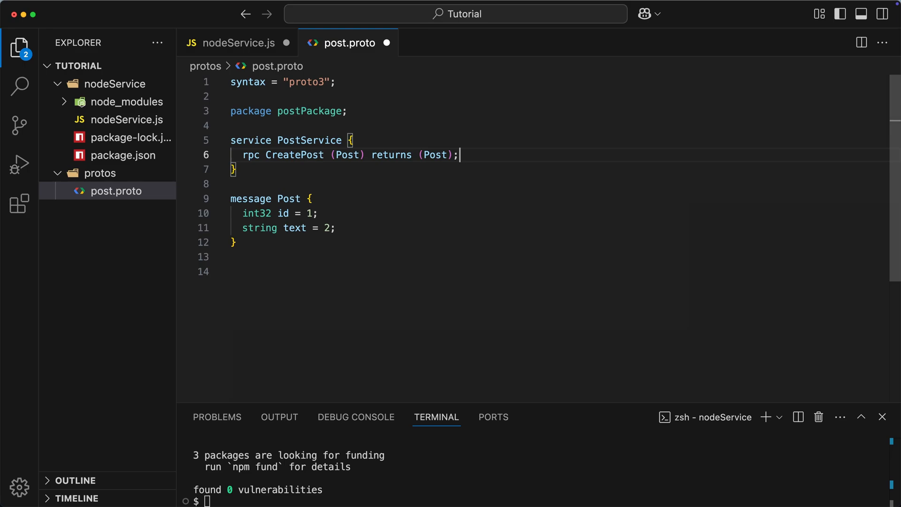
{"action": "type", "text": "rpc GetAllPosts () returns ();"}
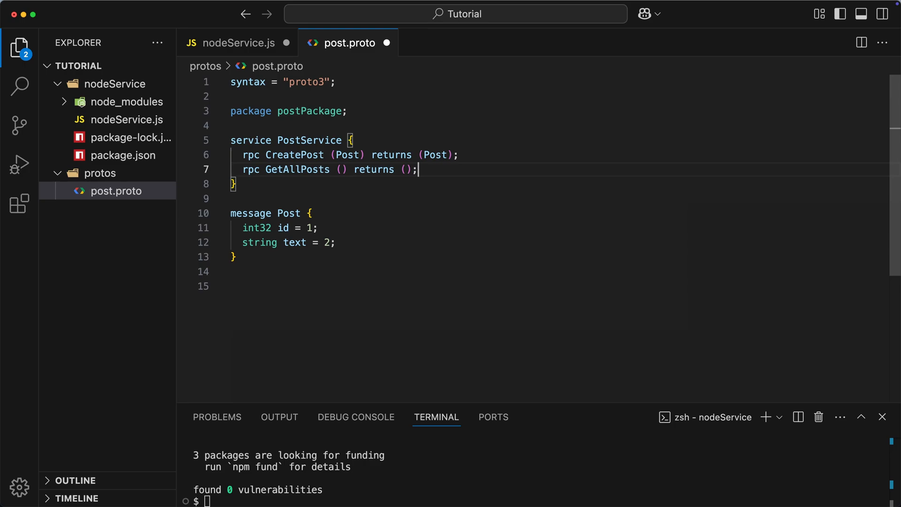
Step: Import google/protobuf/empty.proto for GetAllPosts and add PostList with repeated Post posts = 1
{"action": "type", "text": "message Empty {}"}
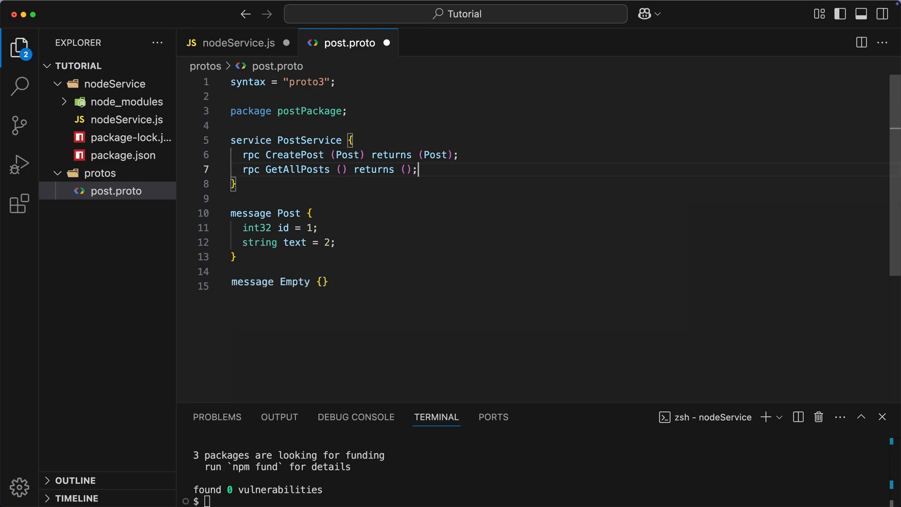
{"action": "type", "text": "import \"google/protobuf/empty.proto\";"}
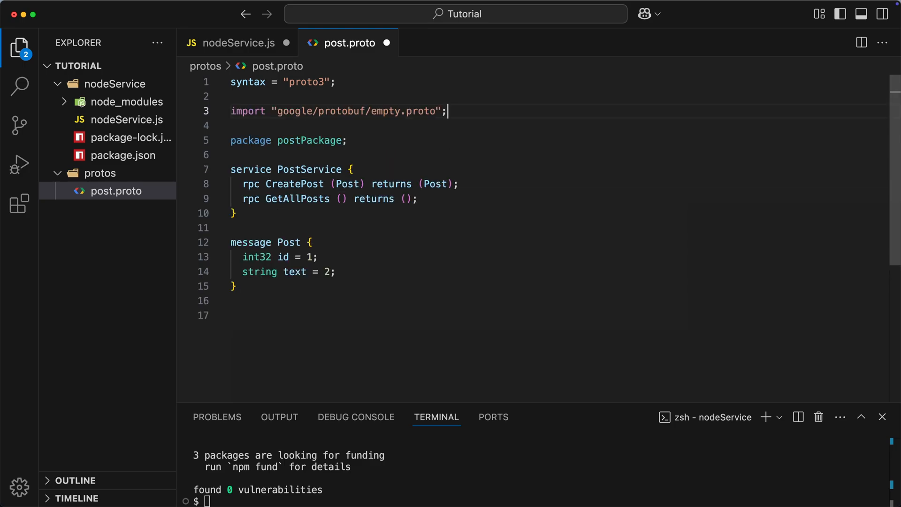
{"action": "type", "text": "google.protobuf.Empty"}
{"action": "left_click", "coordinate": [559, 316]}
{"action": "type", "text": "message PostList {"}
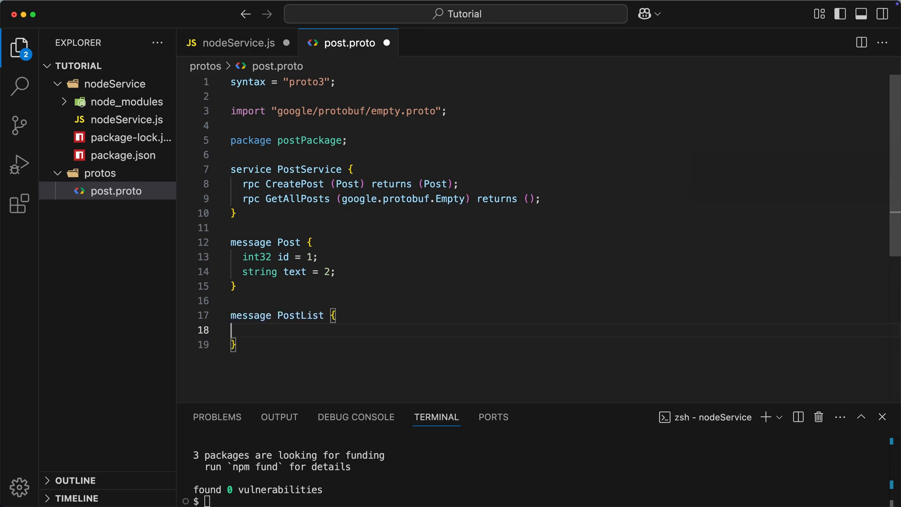
{"action": "type", "text": "repeated"}
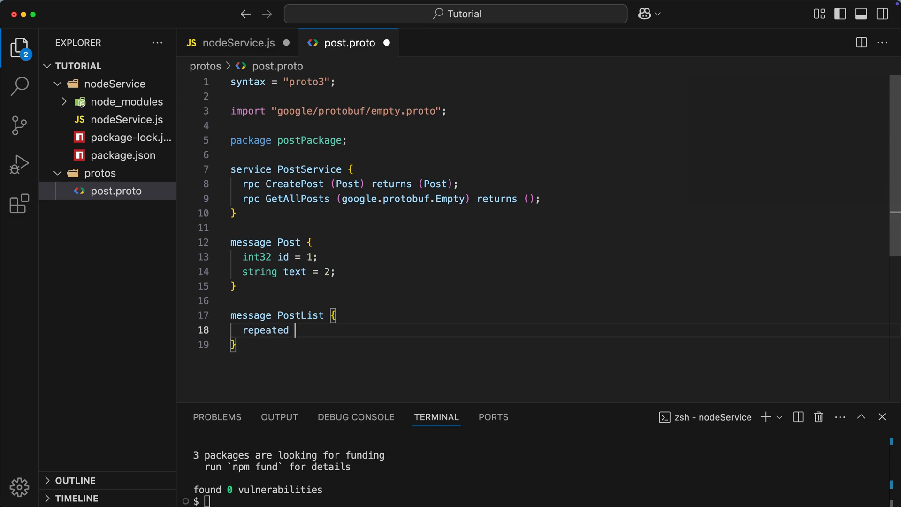
{"action": "type", "text": "Post posts = 1;"}
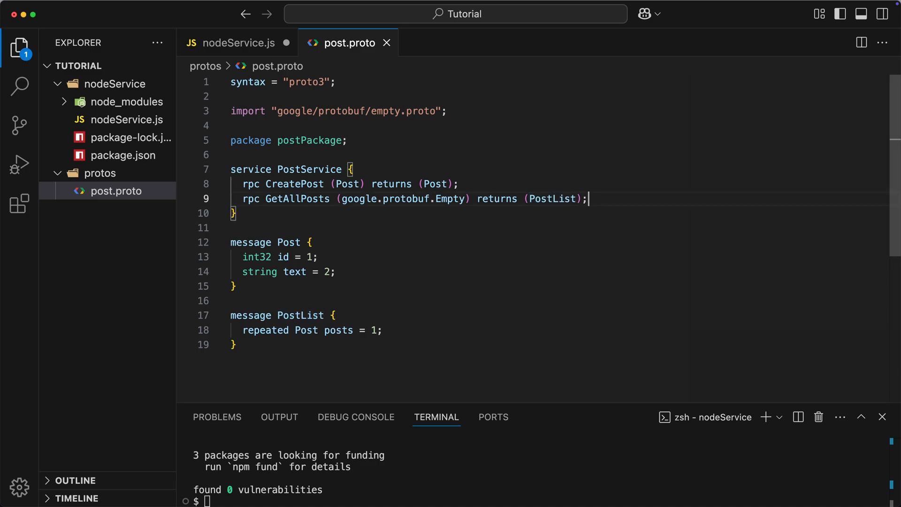
Step: Set PROTO_PATH to ../protos/post.proto and load it with protoLoader.loadSync
{"action": "left_click", "coordinate": [236, 43]}
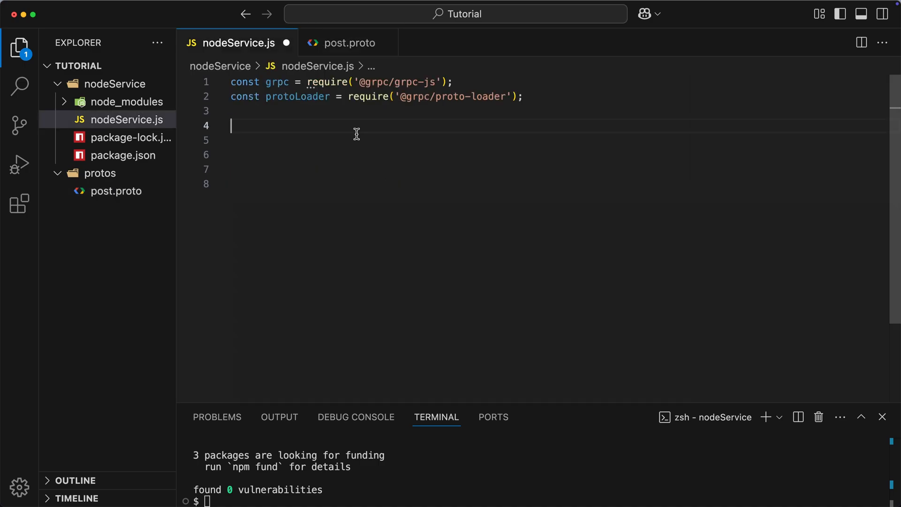
{"action": "type", "text": "const PROTO_PATH = __dirname + '/../protos/post.proto';"}
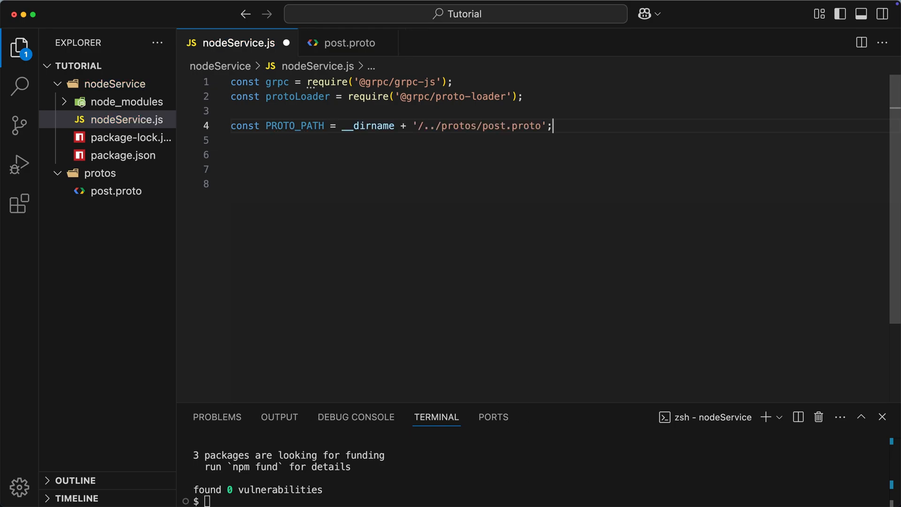
{"action": "type", "text": "const packageDefinition"}
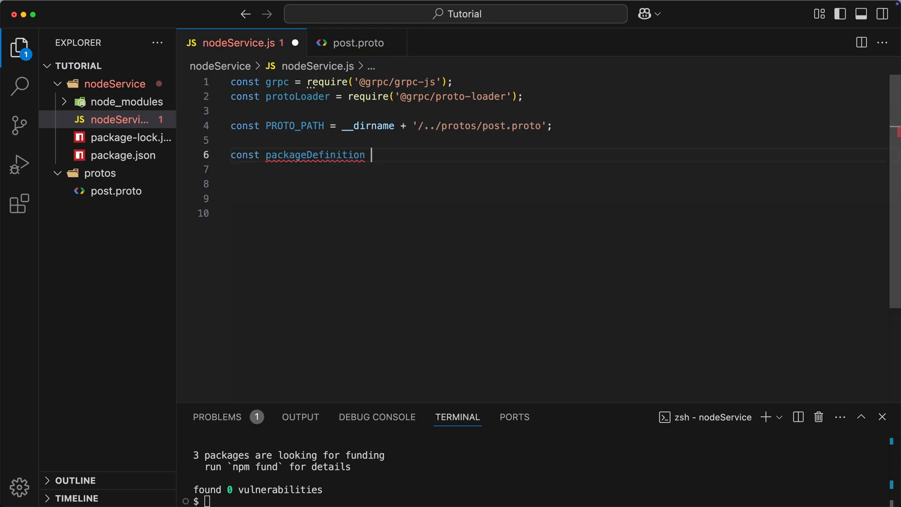
{"action": "type", "text": "= protoLoader.loadSync();"}
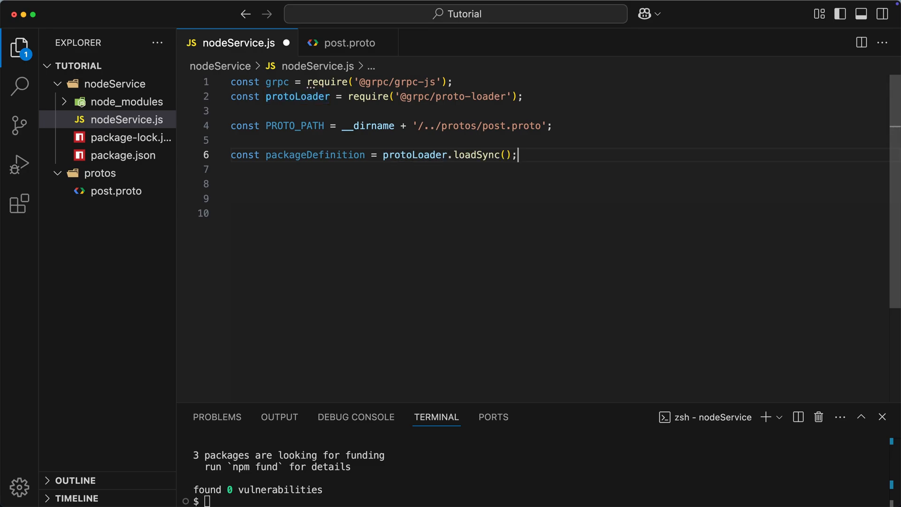
{"action": "type", "text": "PROTO_PATH"}
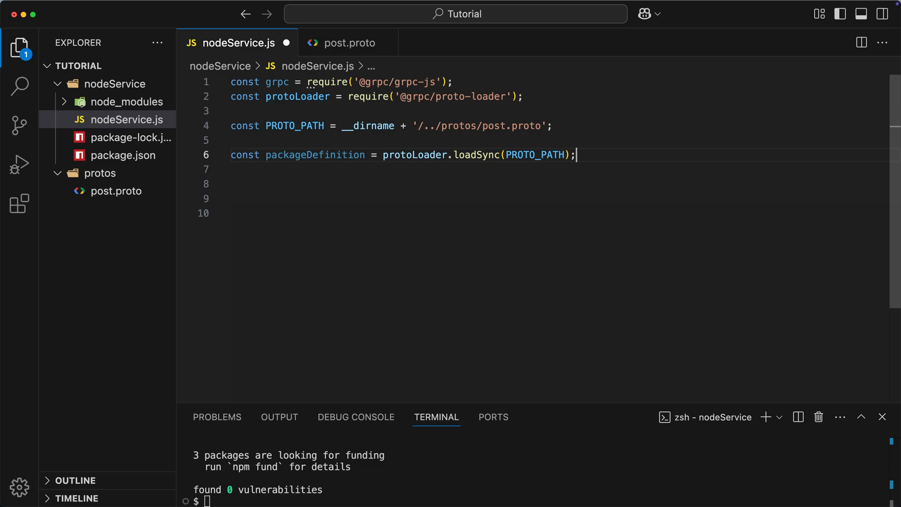
Step: Load postPackage via grpc.loadPackageDefinition and create const server = new grpc.Server()
{"action": "type", "text": "const postPackage"}
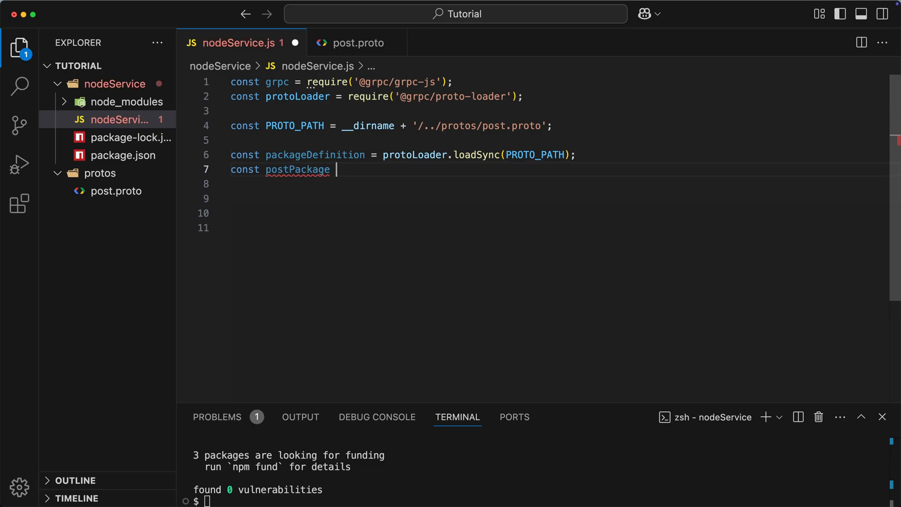
{"action": "type", "text": "= grpc.loadPackageDefinition()"}
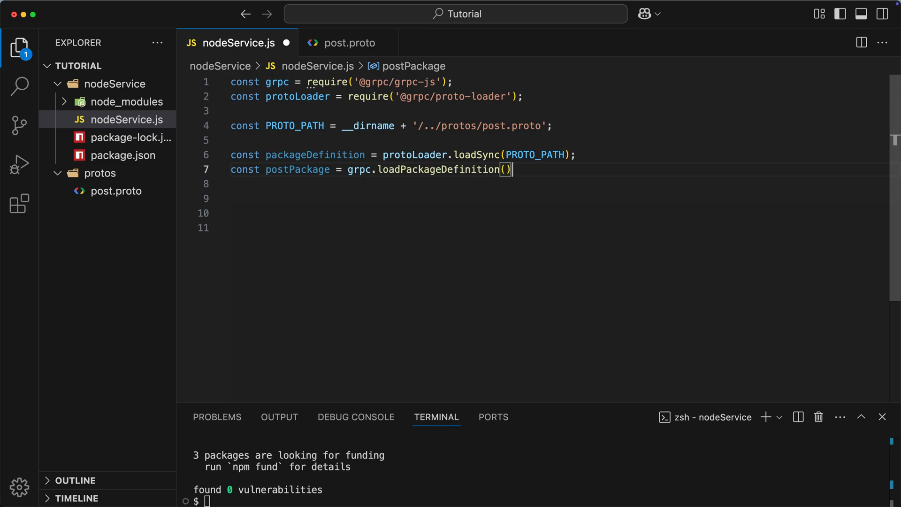
{"action": "type", "text": "packageDefinition"}
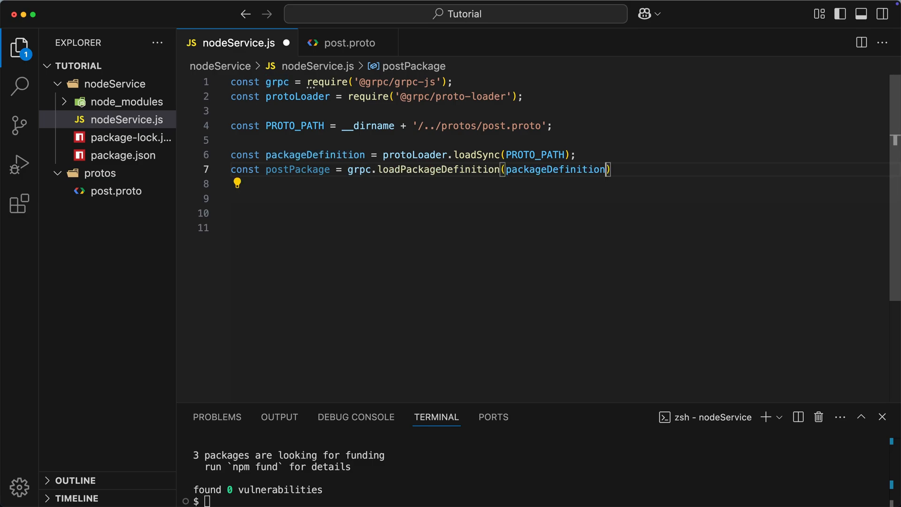
{"action": "type", "text": ".postPackage;"}
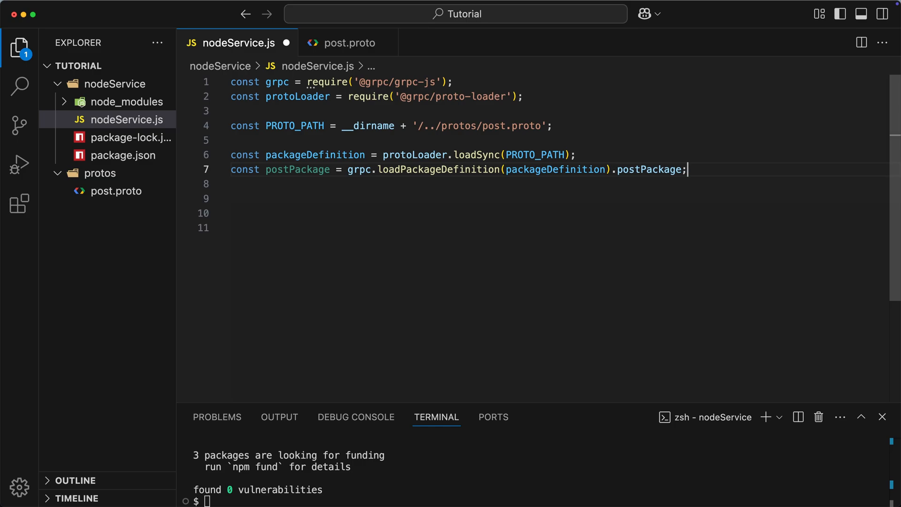
{"action": "type", "text": "const server = new grpc.Server();"}
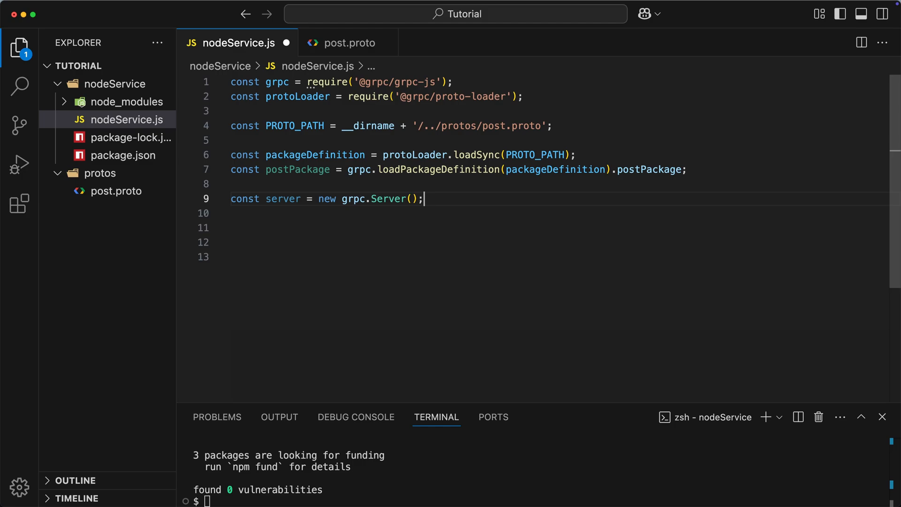
Step: Register PostService.service with server.addService and seed existingPosts with two sample posts
{"action": "type", "text": "server"}
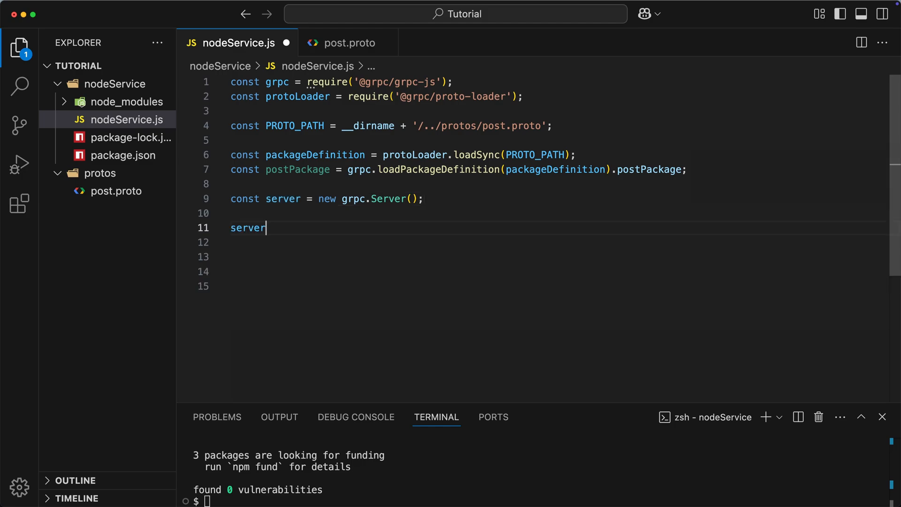
{"action": "type", "text": ".addService();"}
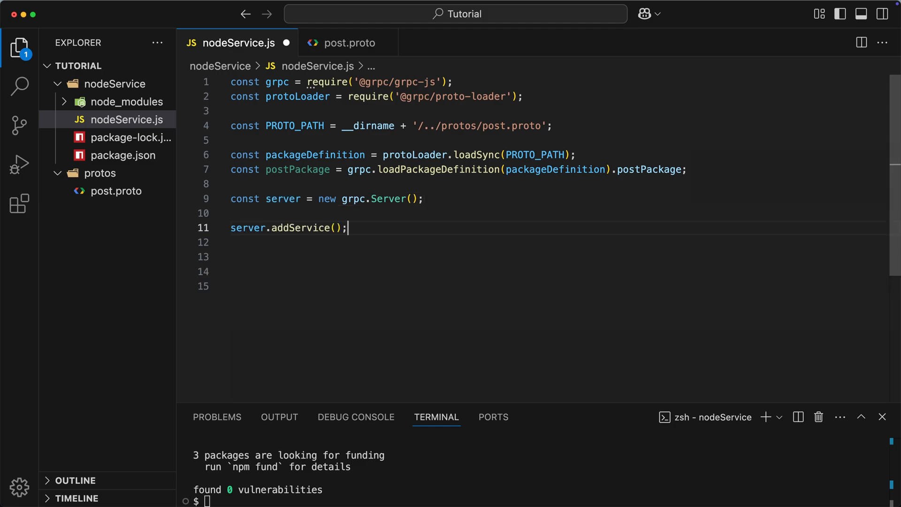
{"action": "type", "text": "postPackage.PostService.service,"}
{"action": "left_click", "coordinate": [556, 272]}
{"action": "type", "text": "getAllPosts: getAllExistingPosts"}
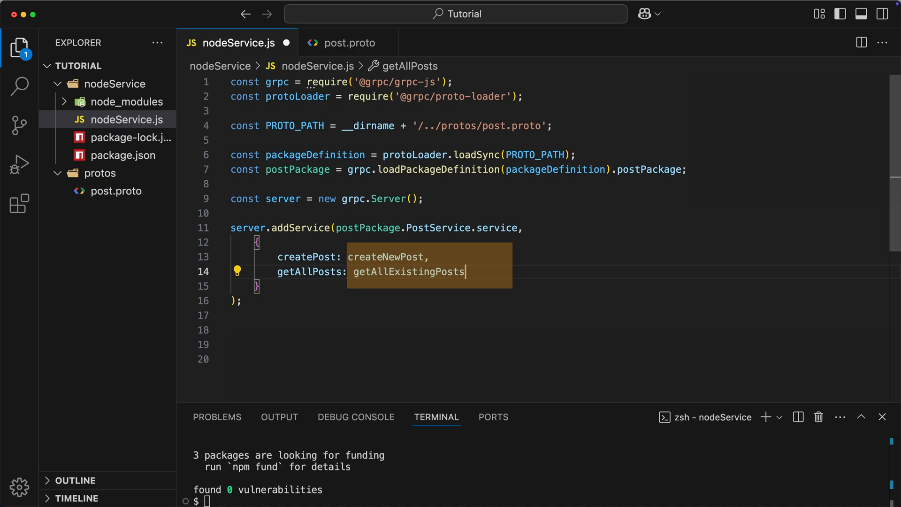
{"action": "type", "text": "const existingPosts = [];"}
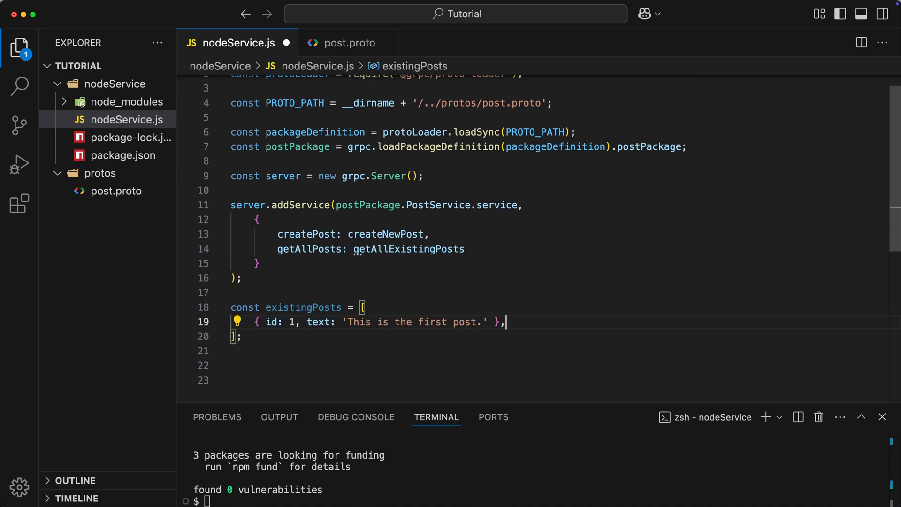
{"action": "type", "text": "{ id: 2, text: 'This is the second post.' },"}
{"action": "left_click", "coordinate": [556, 380]}
{"action": "type", "text": "function createNewPost() {"}
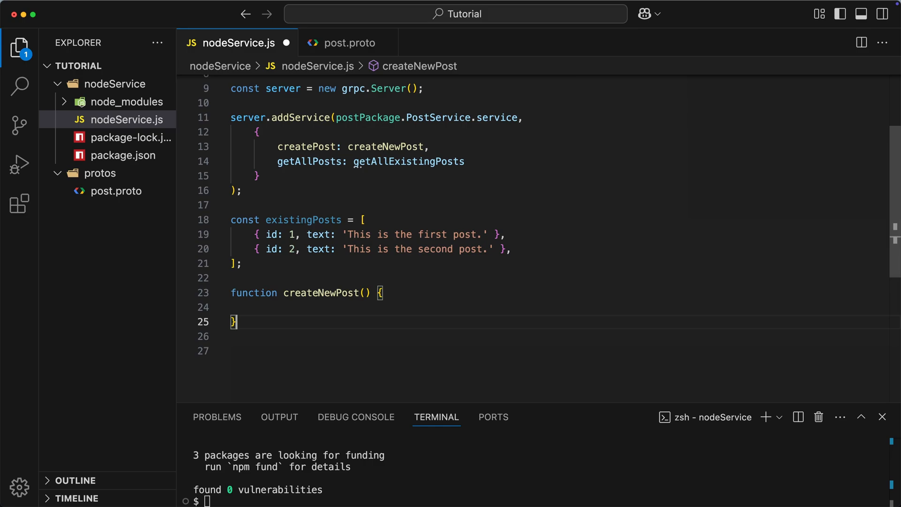
Step: Implement createNewPost to push the request's post into existingPosts and return newPost
{"action": "type", "text": "call, callback"}
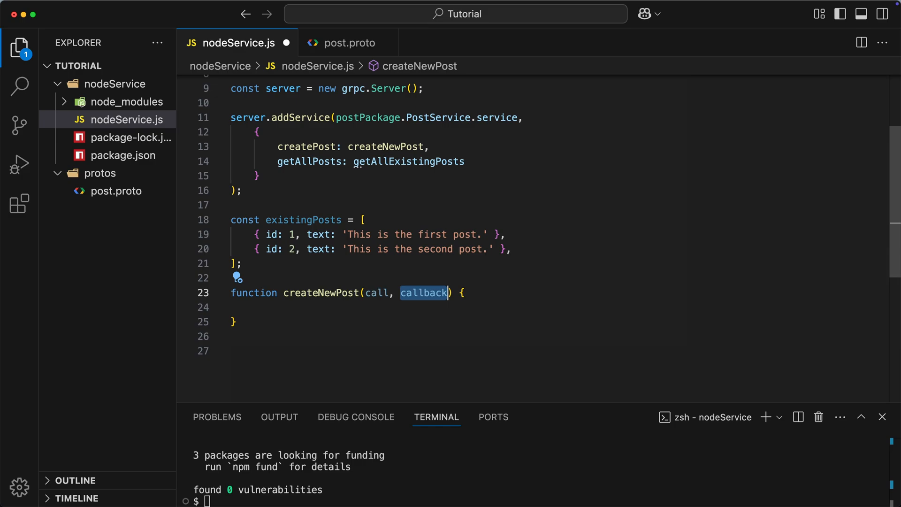
{"action": "type", "text": "const post"}
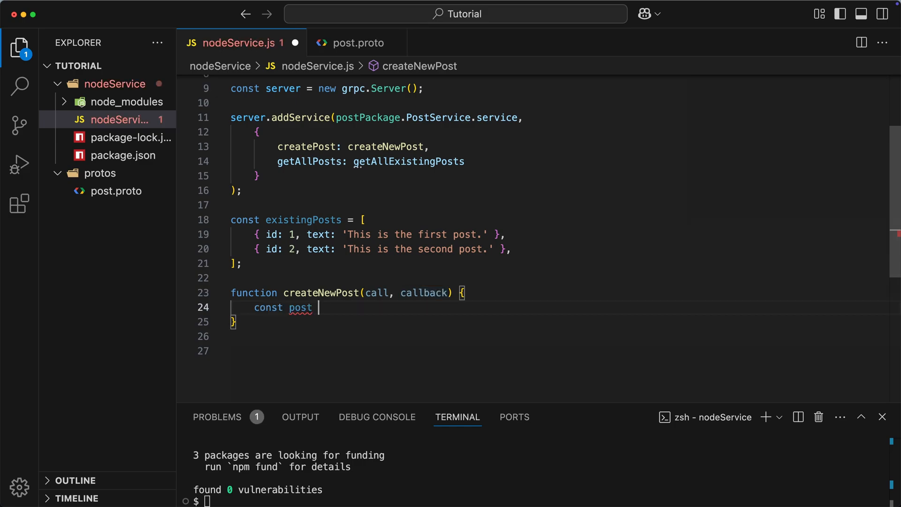
{"action": "type", "text": "= call.request;"}
{"action": "type", "text": "id: existingPosts.length + 1,"}
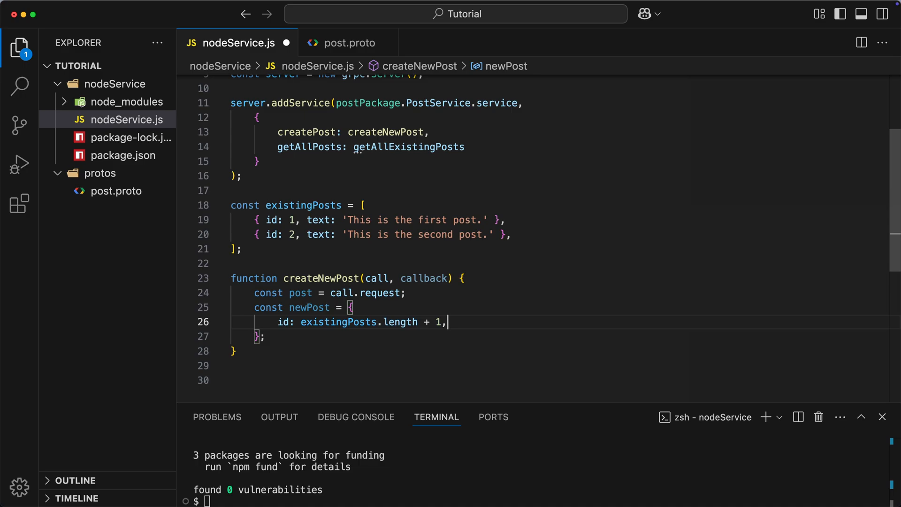
{"action": "type", "text": "text: post.text,"}
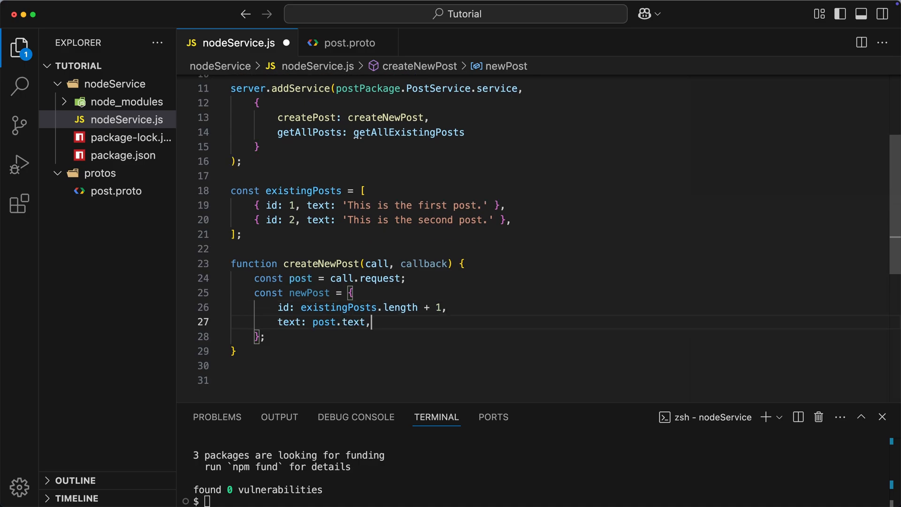
{"action": "type", "text": "existingPosts.push();"}
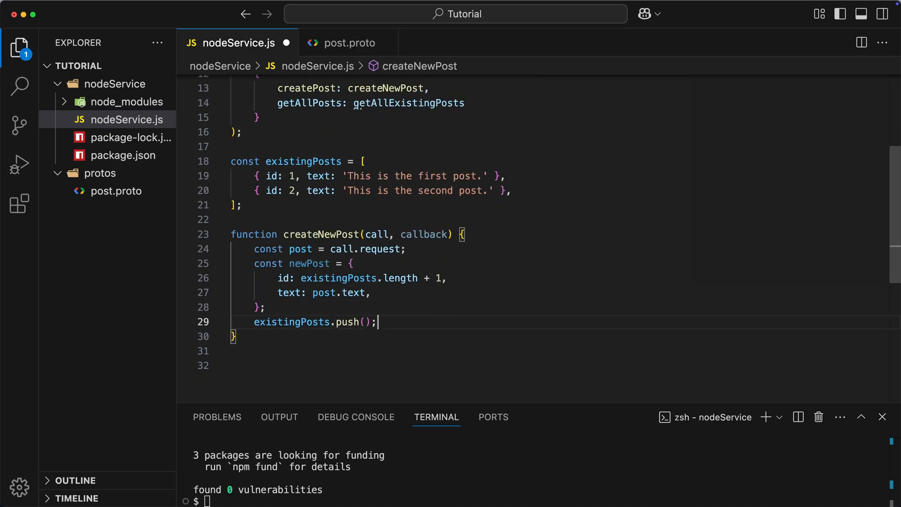
{"action": "type", "text": "newPost"}
{"action": "type", "text": "callback(null);"}
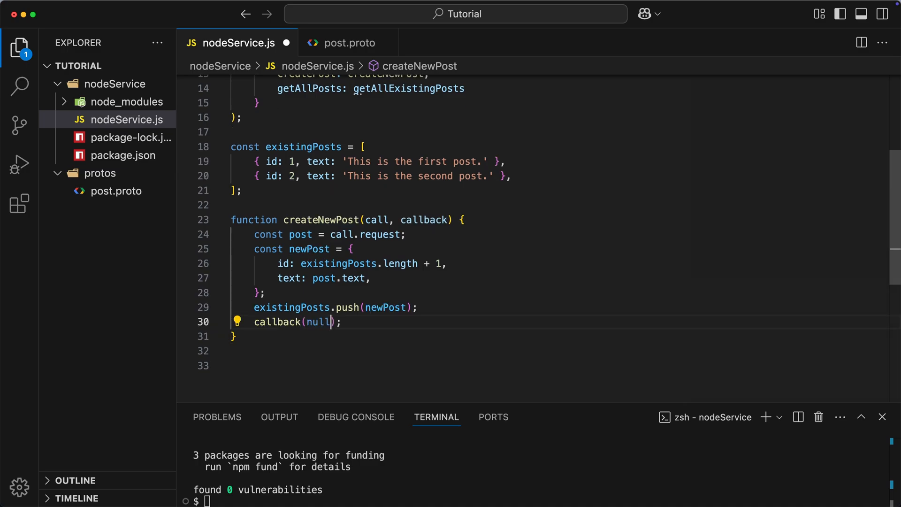
{"action": "type", "text": ", newPost"}
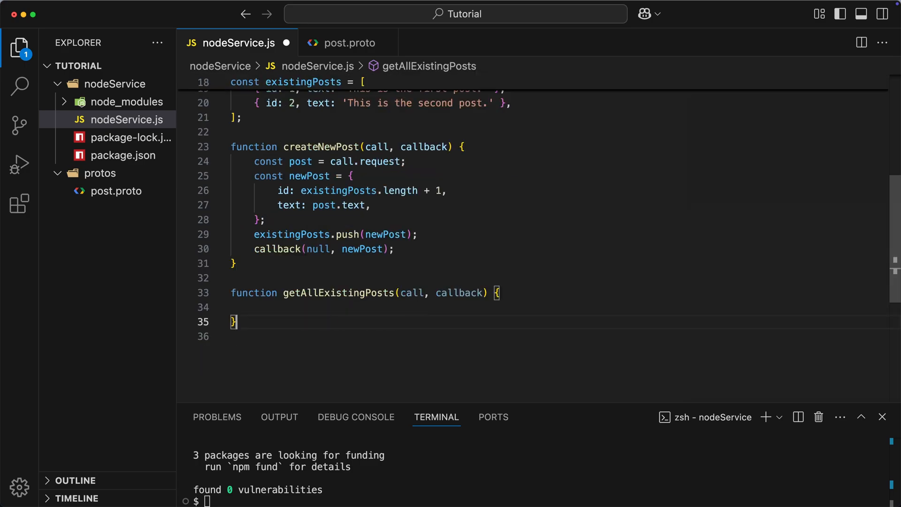
Step: Implement getAllExistingPosts returning { posts: existingPosts } through the callback
{"action": "type", "text": "callback();"}
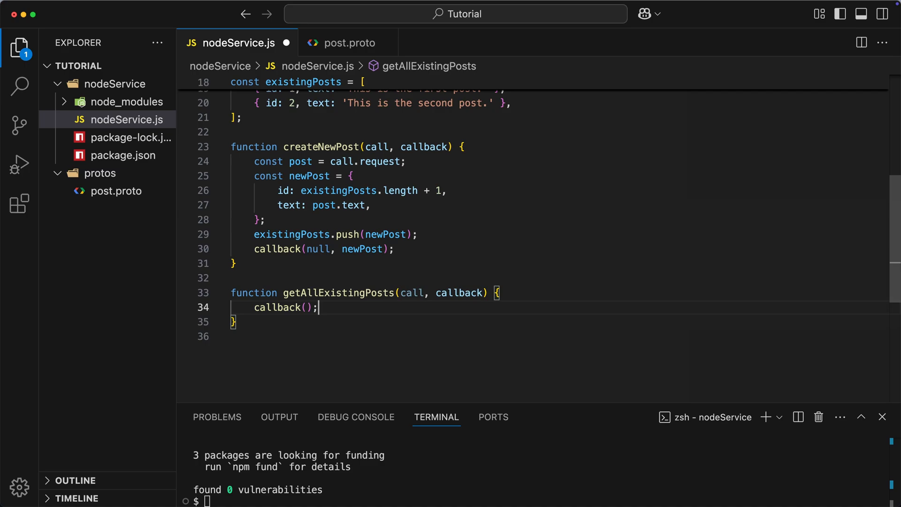
{"action": "type", "text": "null, {  }"}
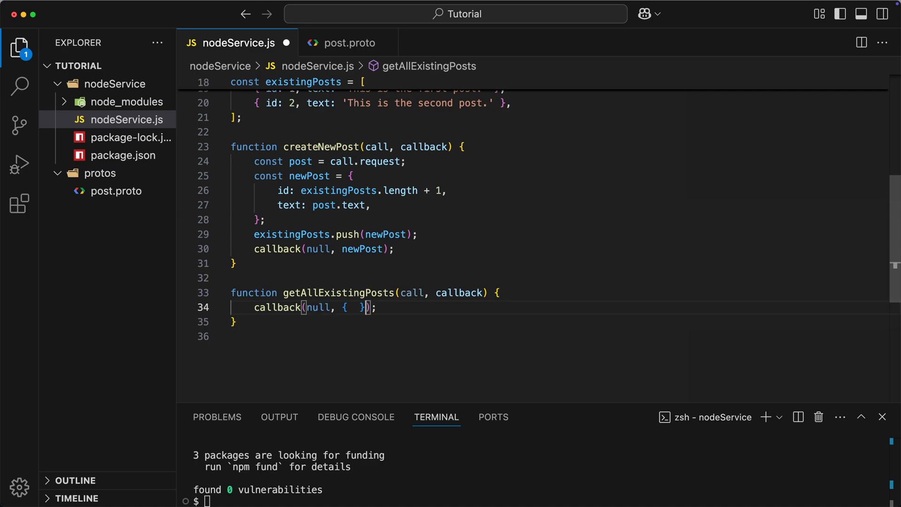
{"action": "type", "text": "posts: existingPosts"}
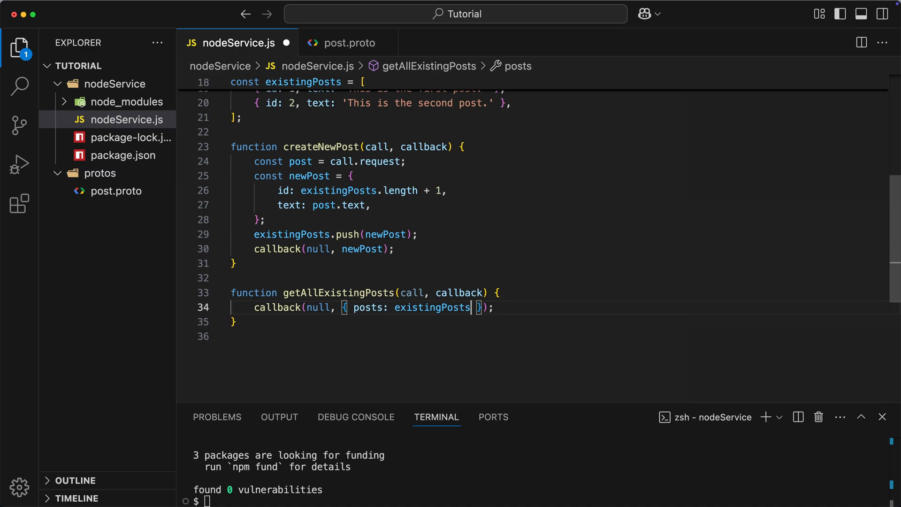
Step: Bind the server to localhost:50051 with insecure credentials, logging 'gRPC listening on ${port}'
{"action": "type", "text": "server"}
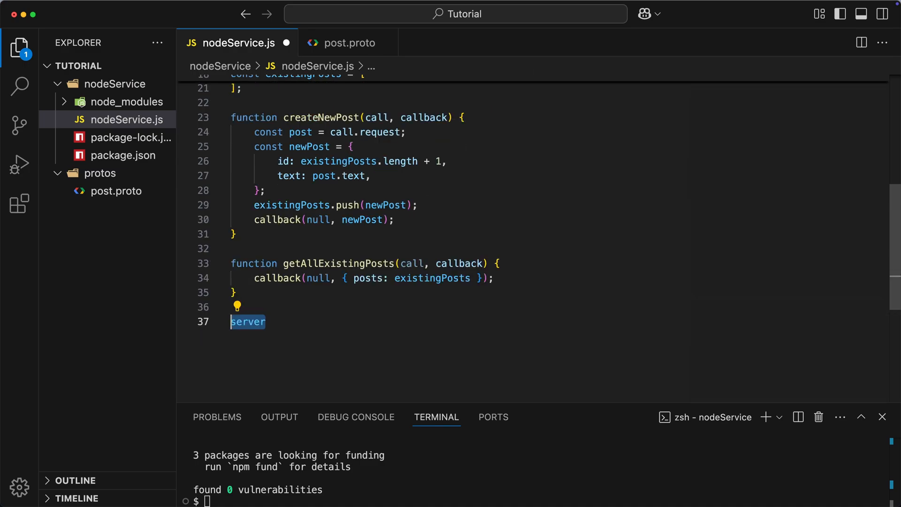
{"action": "type", "text": ".bindAsync();"}
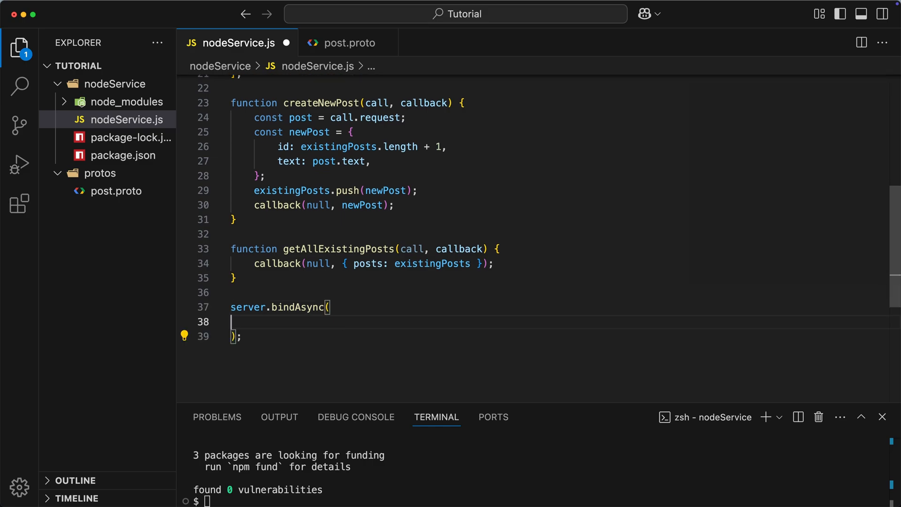
{"action": "type", "text": "\"localhost:50051\","}
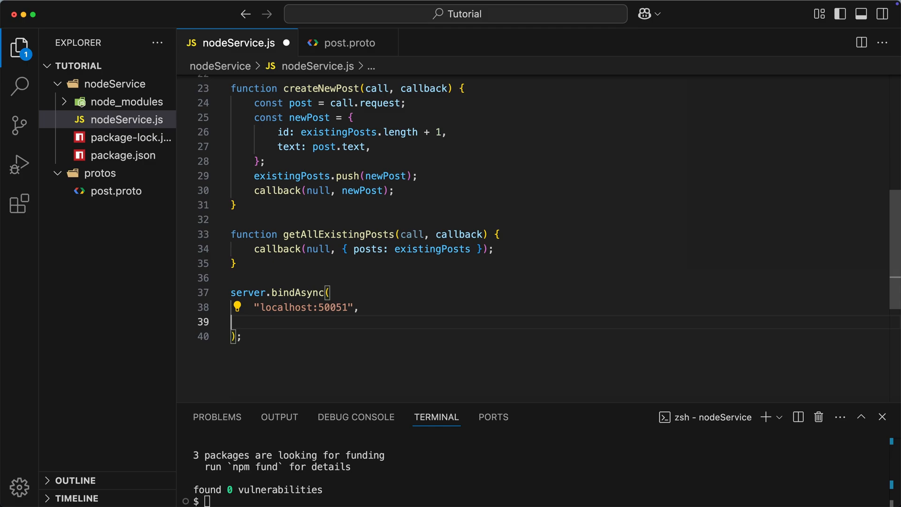
{"action": "type", "text": "grpc"}
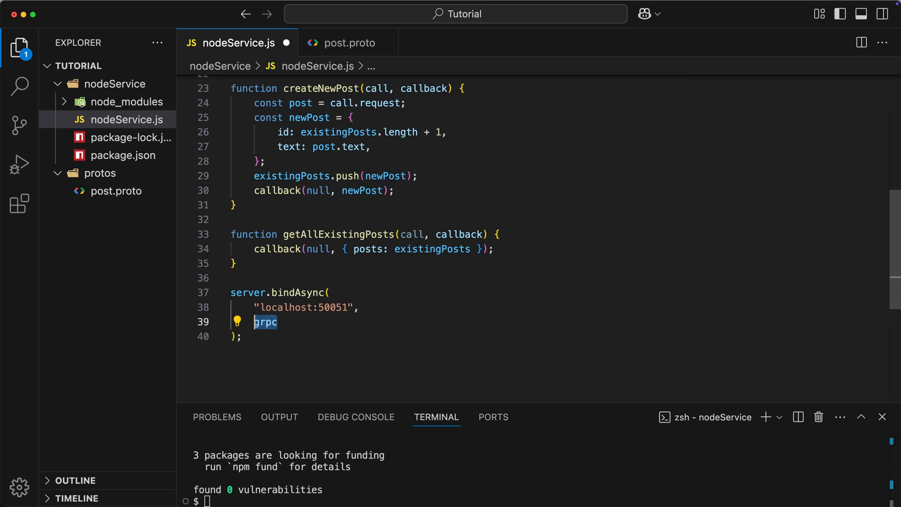
{"action": "type", "text": ".ServerCredentials.createInsecure(),"}
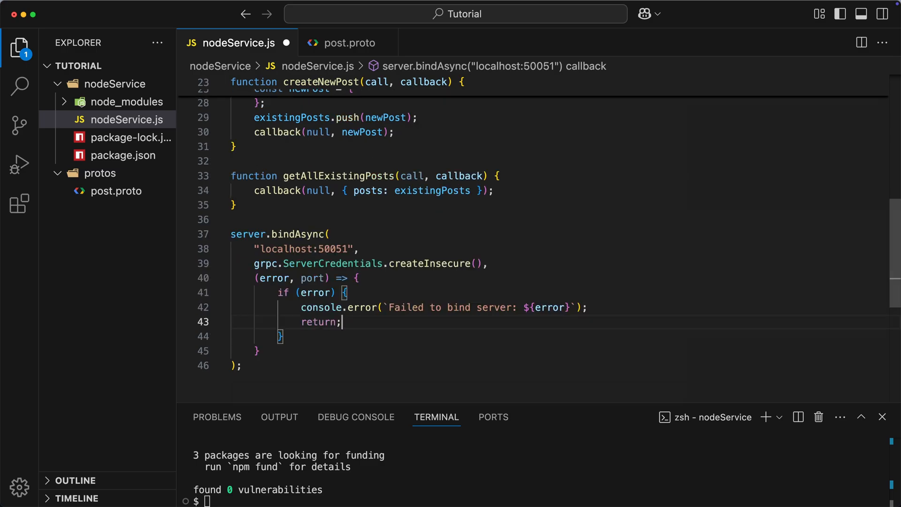
{"action": "type", "text": "console.log(`gRPC listening on ${port}`);"}
{"action": "type", "text": "pythonService"}
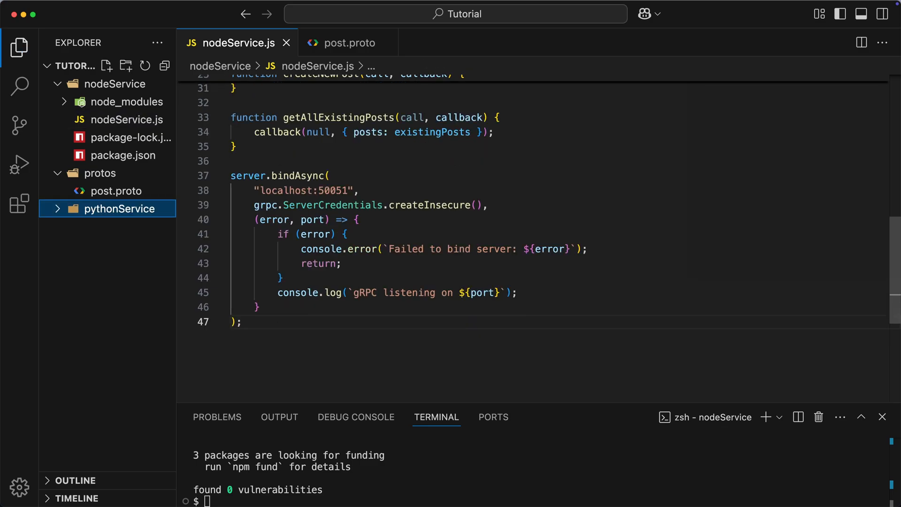
Step: In pythonService, install grpcio and grpcio-tools, then run protoc on ../protos/post.proto
{"action": "type", "text": "cd ../pythonService"}
{"action": "type", "text": "source env/bin/activate"}
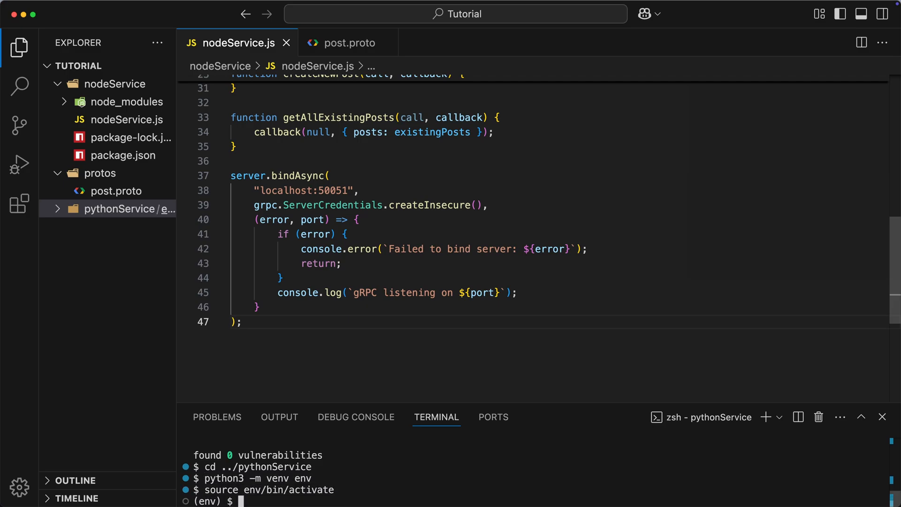
{"action": "type", "text": "pip install grpcio grpcio-tools"}
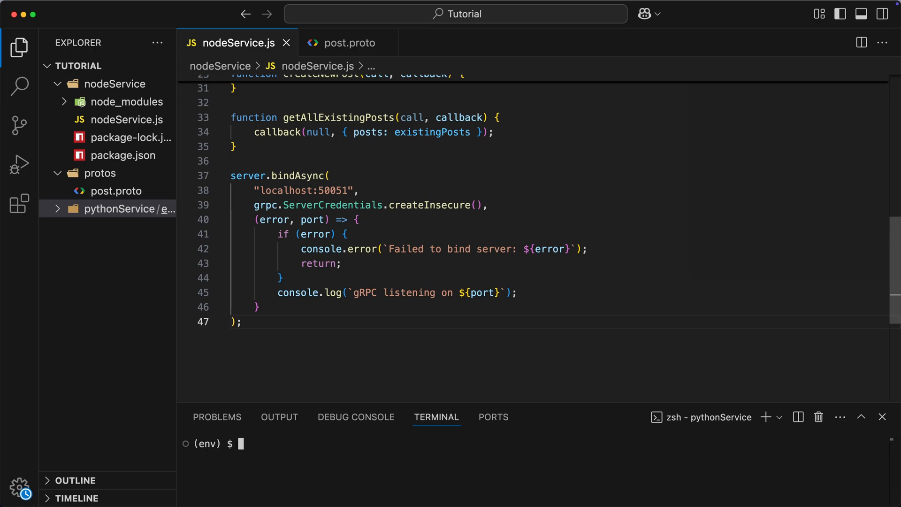
{"action": "type", "text": "python -m grpc_tools.protoc"}
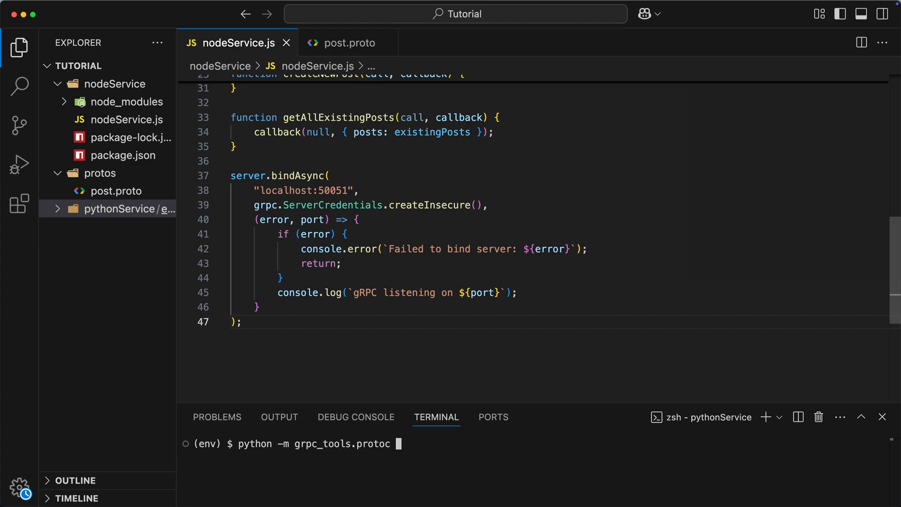
{"action": "type", "text": "-I../protos"}
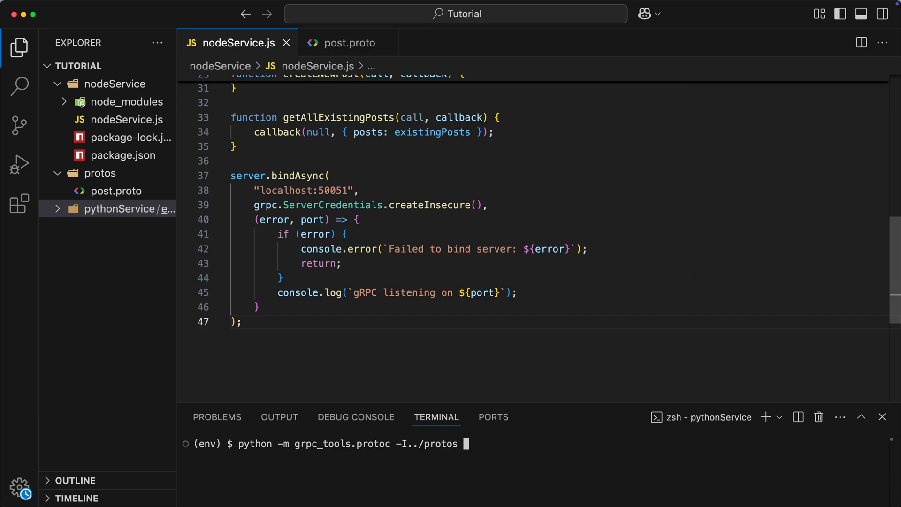
{"action": "type", "text": "--python_out=."}
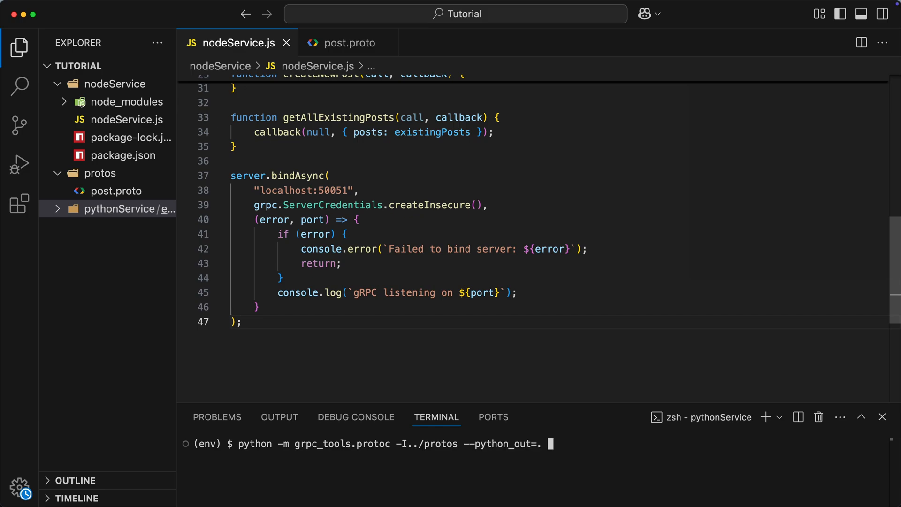
{"action": "type", "text": "--grpc_python_out=."}
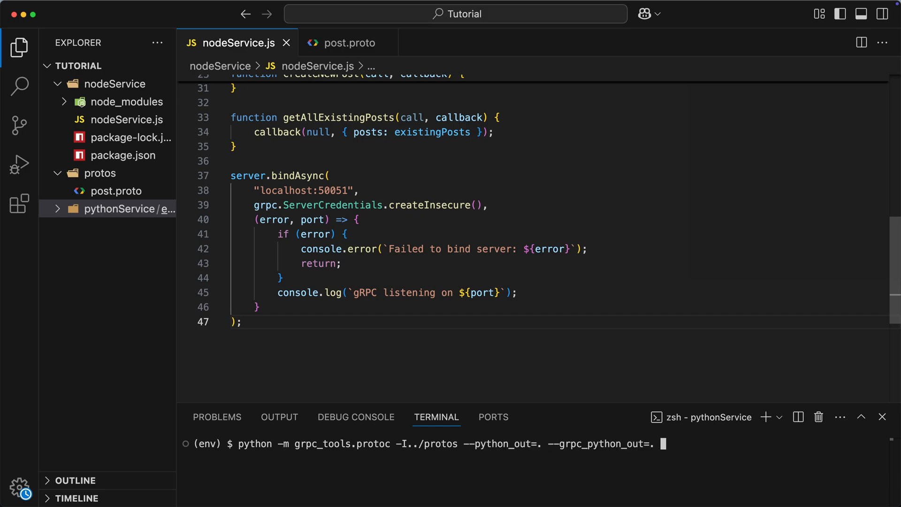
{"action": "type", "text": "../protos/post.proto"}
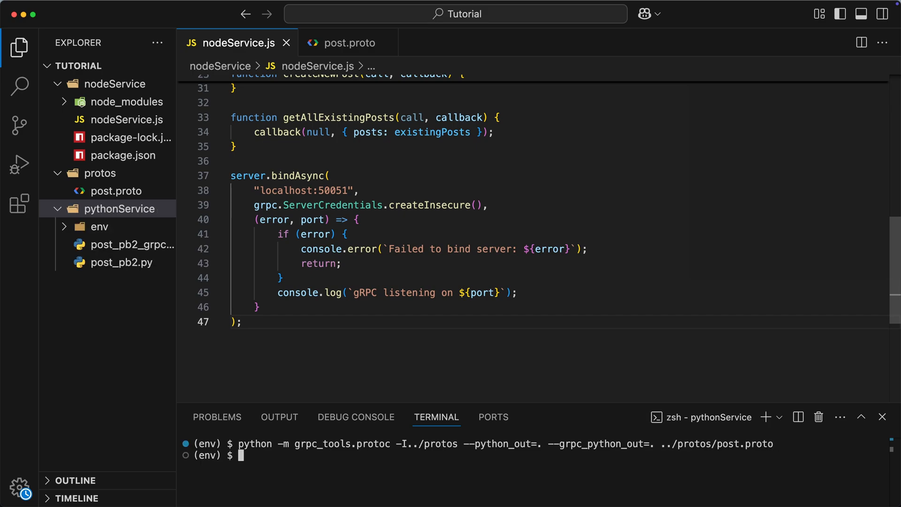
Step: Create pythonService.py importing Post, PostServiceStub and Empty
{"action": "left_click", "coordinate": [107, 66]}
{"action": "type", "text": "import grpc"}
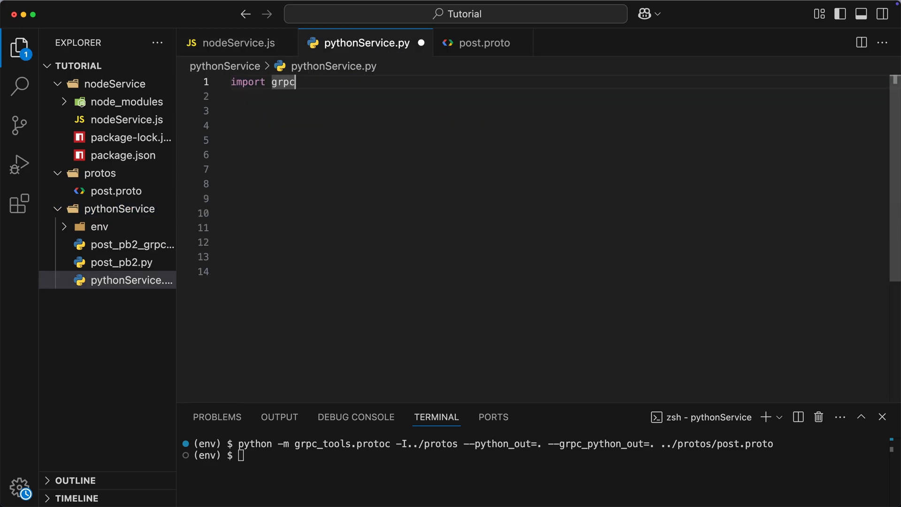
{"action": "type", "text": "from post_pb2 import Post"}
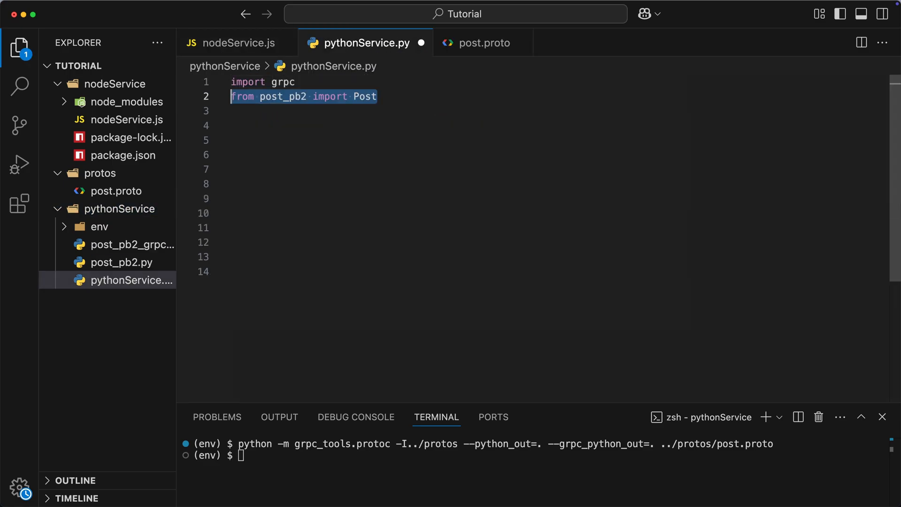
{"action": "type", "text": "from post_pb2_grpc import PostServiceStub"}
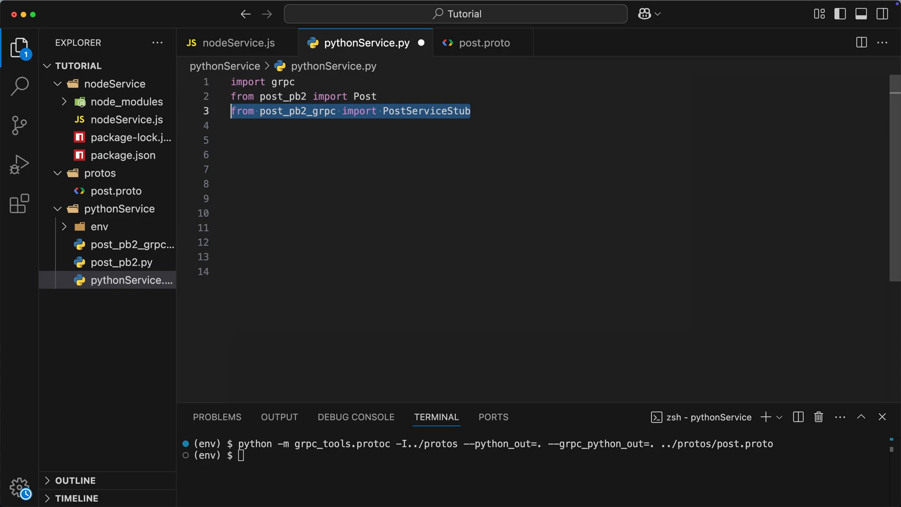
{"action": "type", "text": "from google.protobuf.empty_pb2 import Empty"}
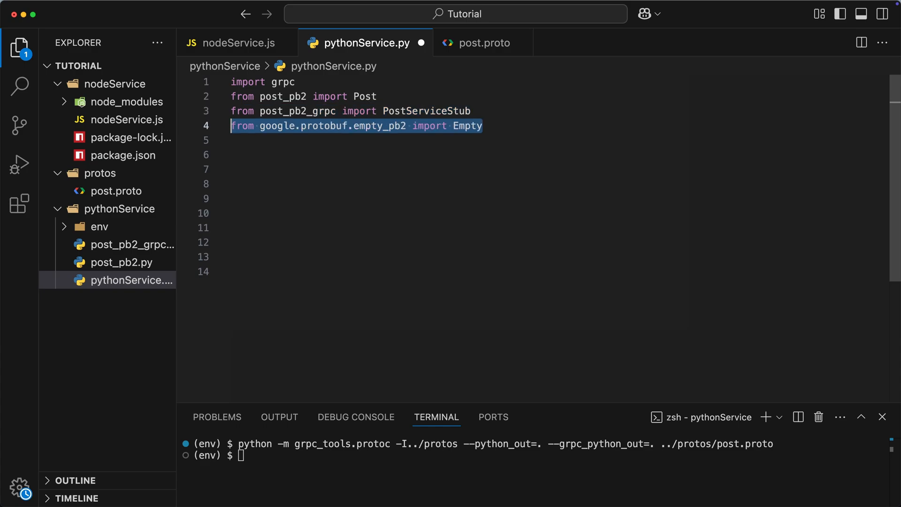
Step: Write run() connecting to localhost:50051, creating 'This is a new post.' and fetching all posts
{"action": "type", "text": "def run():"}
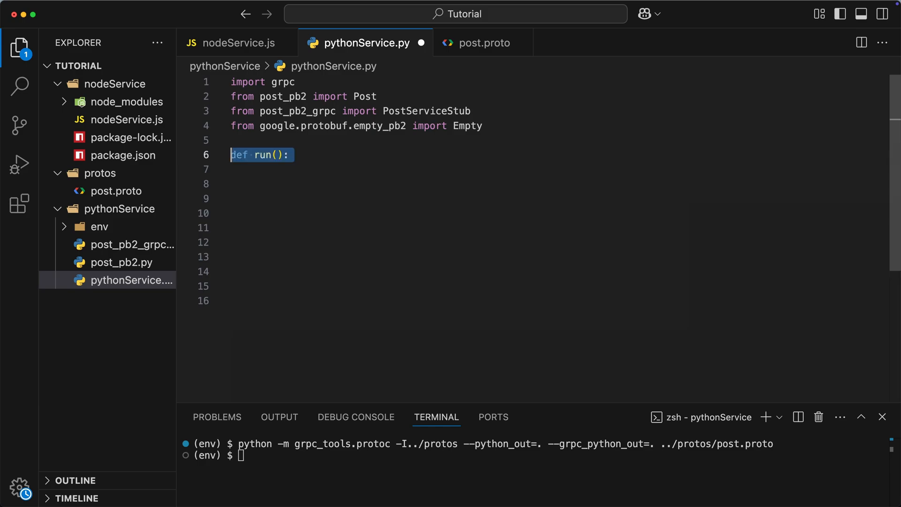
{"action": "type", "text": "with grpc.insecure_channel('localhost:50051') as channel:"}
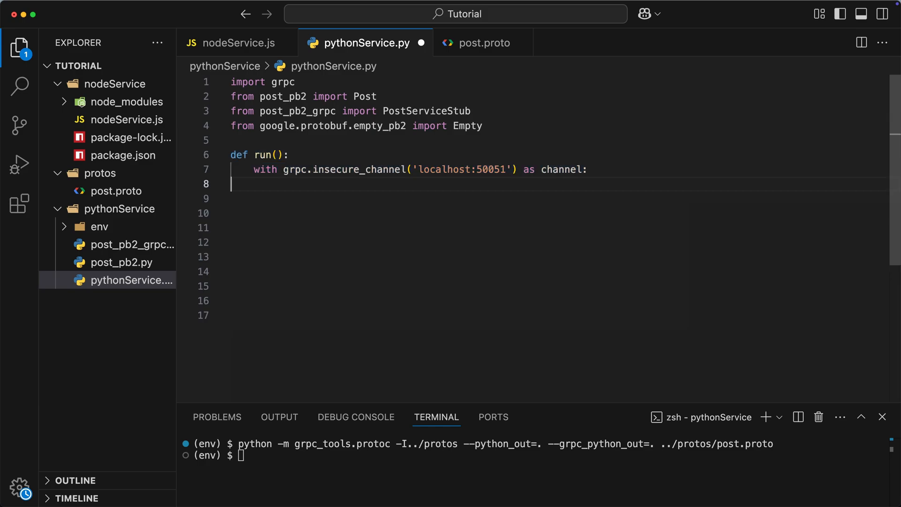
{"action": "type", "text": "client = PostServiceStub(channel)"}
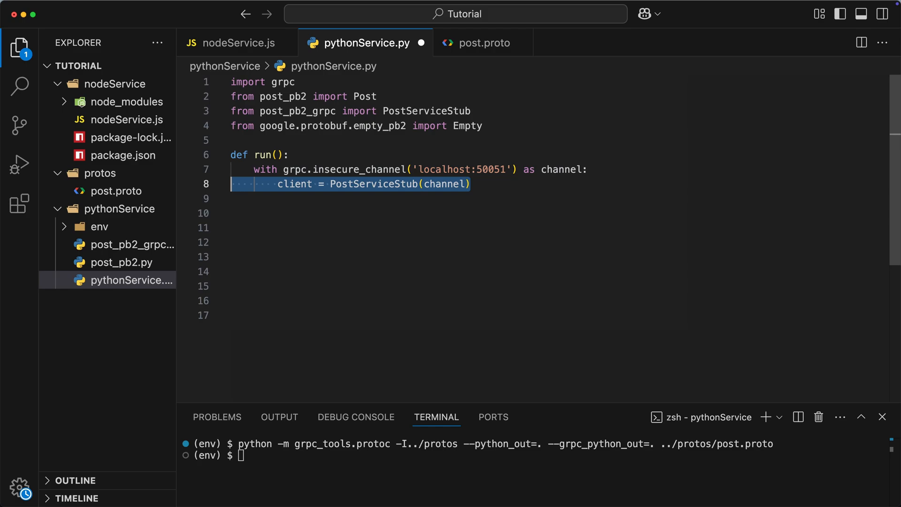
{"action": "type", "text": "new_post = Post(text=\"This is a new post.\")"}
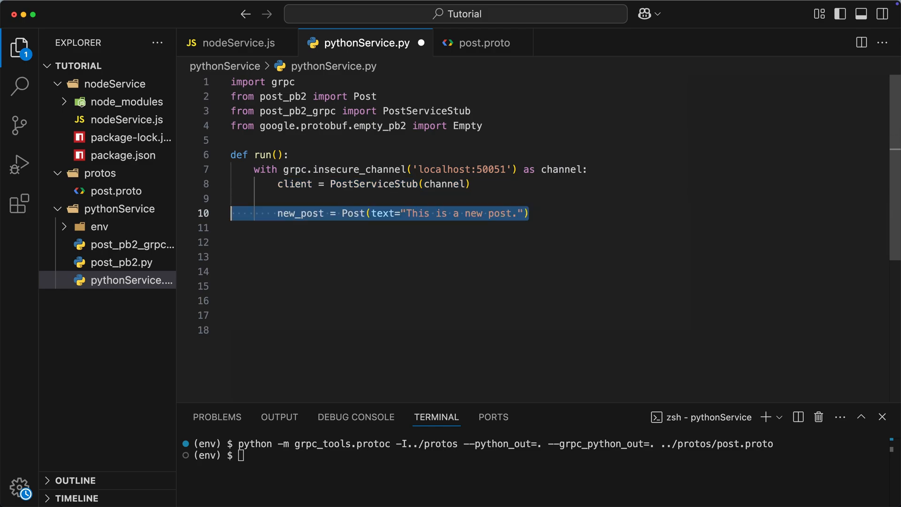
{"action": "type", "text": "created_post = client.CreatePost(new_post)"}
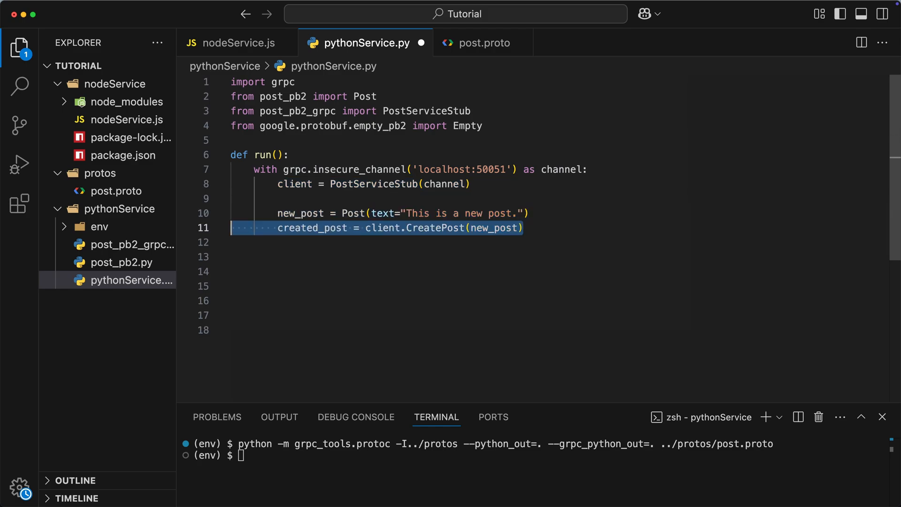
{"action": "type", "text": "print(f\"Created Post ID: {created_post.id}, Text: {created_post.text}\")"}
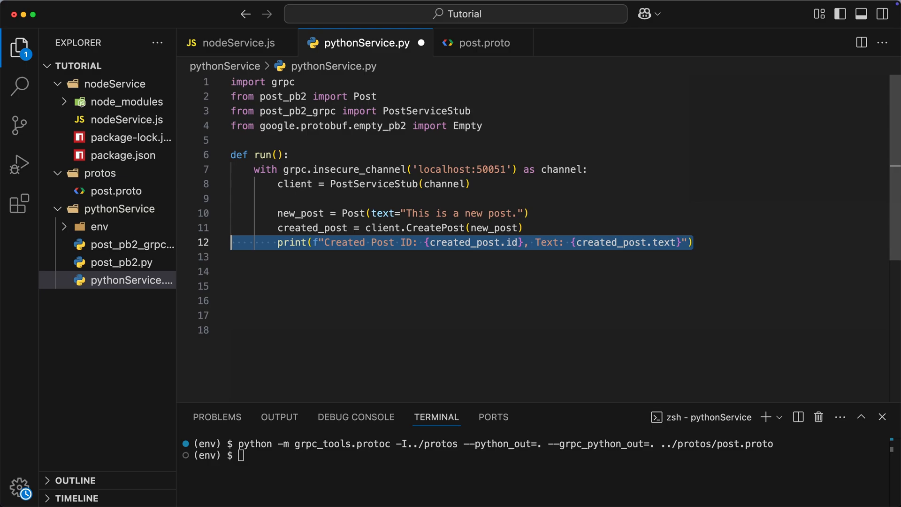
{"action": "type", "text": "print(\"\\nFetching posts after adding a new one...\")"}
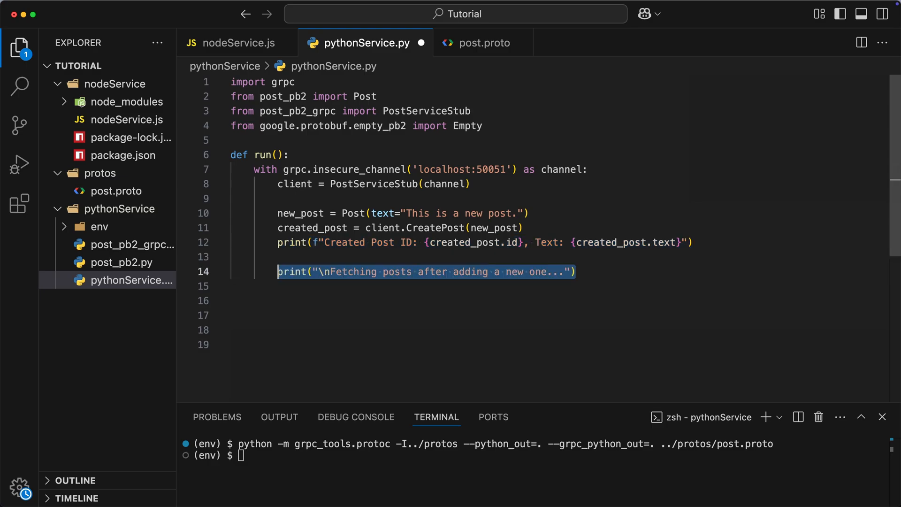
{"action": "type", "text": "response = client.GetAllPosts(Empty())"}
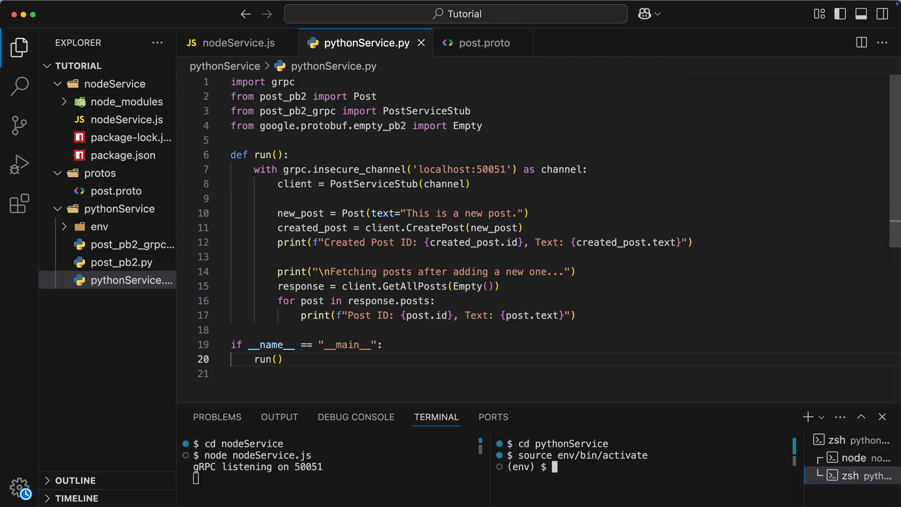
Step: Run python pythonService.py and enlarge the terminal panel to read the output
{"action": "type", "text": "python pythonService.py"}
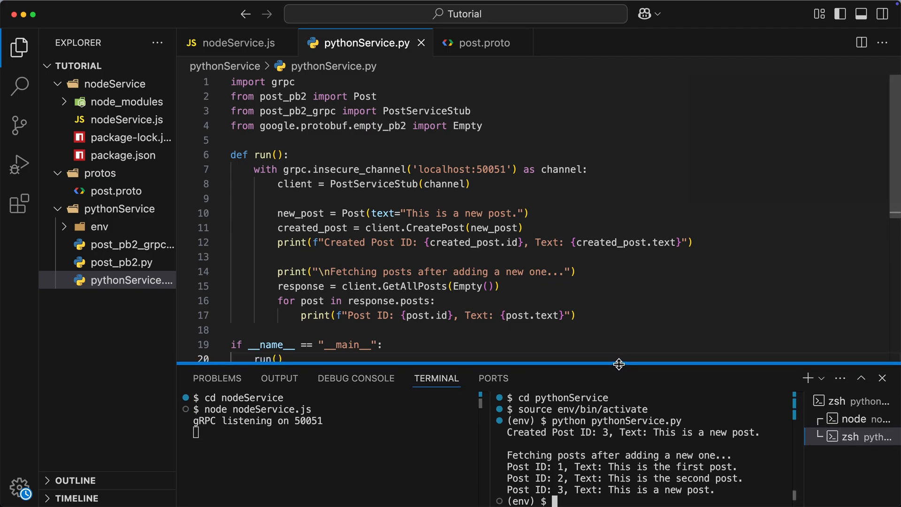
{"action": "left_click_drag", "start_coordinate": [619, 364], "coordinate": [619, 372]}
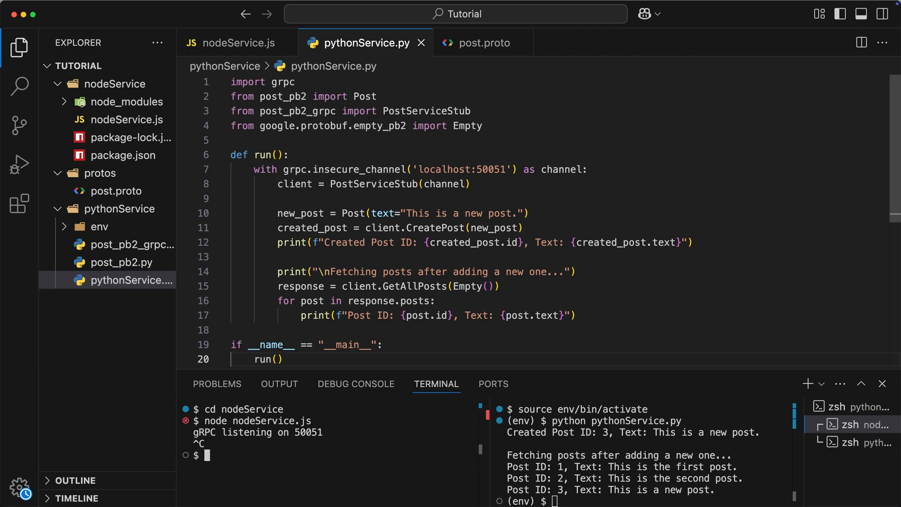
Step: Declare 'rpc StreamPosts (google.protobuf.Empty) returns (stream Post);' in post.proto's PostService
{"action": "left_click", "coordinate": [482, 43]}
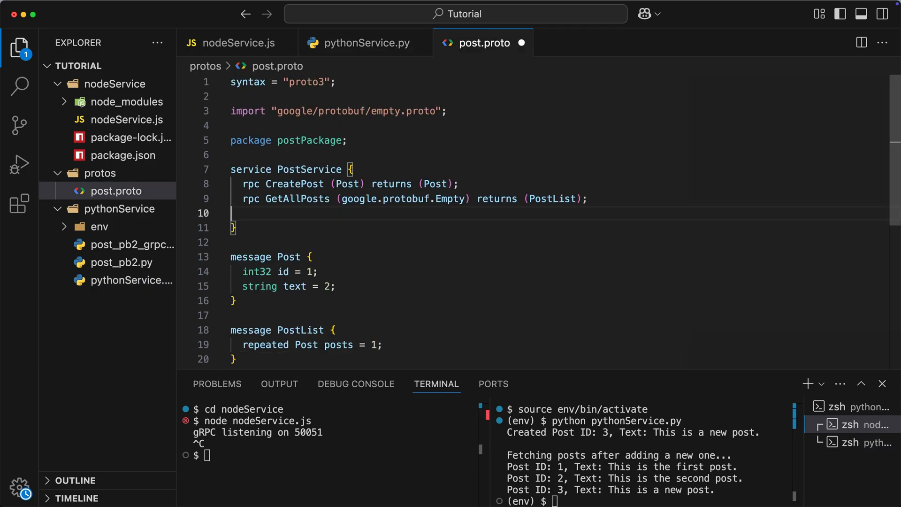
{"action": "type", "text": "rpc StreamPosts"}
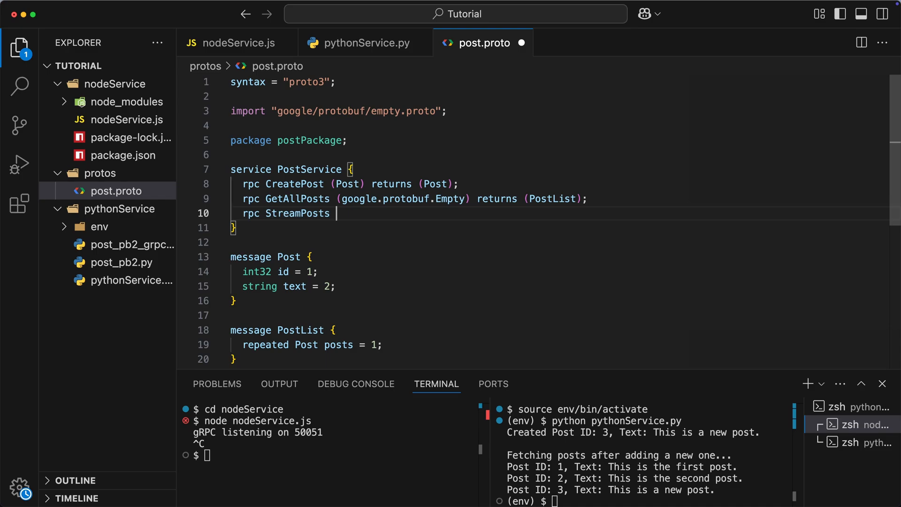
{"action": "type", "text": "(google.protobuf.Empty)"}
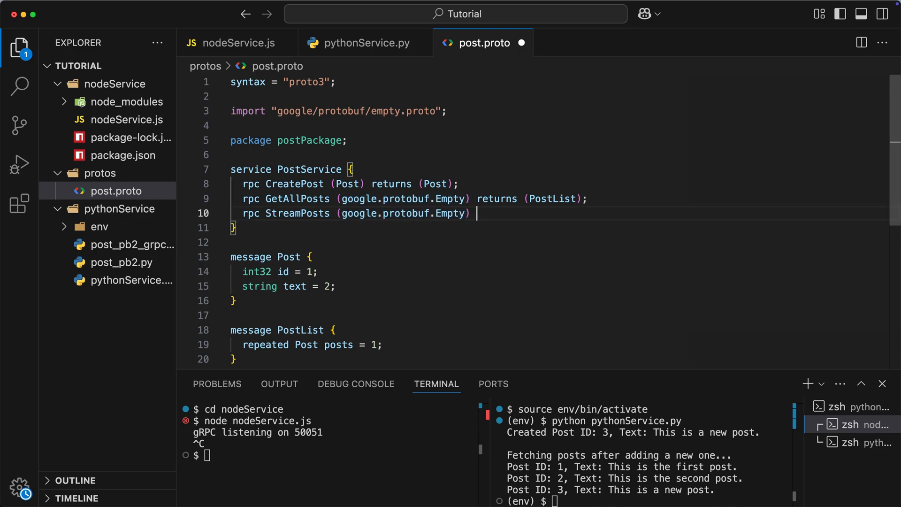
{"action": "type", "text": "returns ();"}
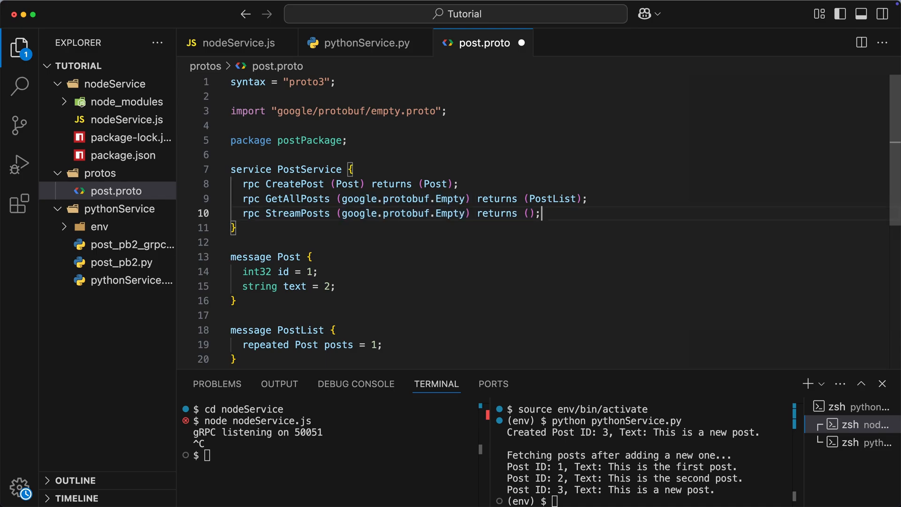
{"action": "type", "text": "stream Post"}
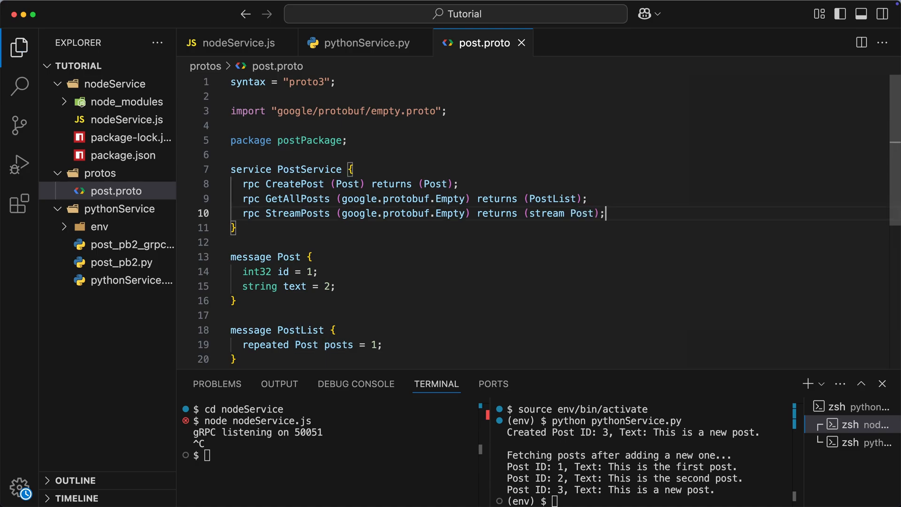
{"action": "left_click", "coordinate": [236, 43]}
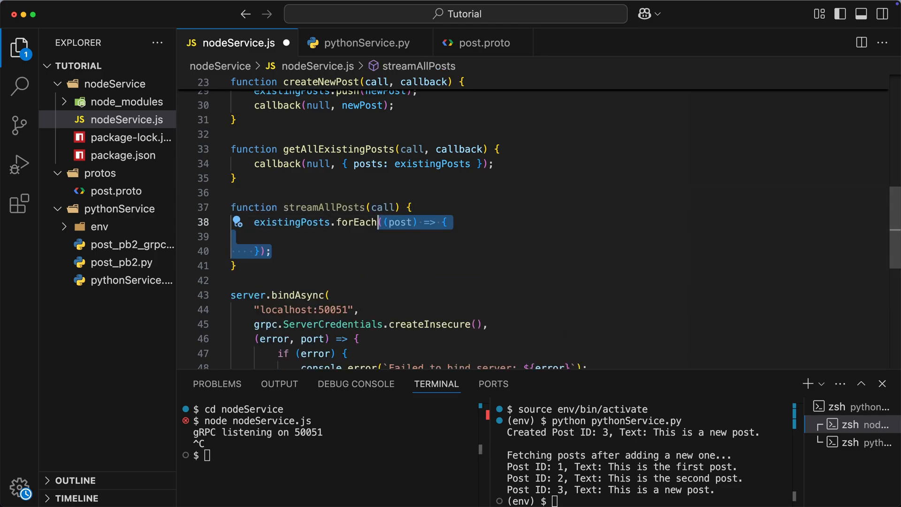
Step: Have streamAllPosts call call.write(post) per post and call.end(), registered as streamPosts: streamAllPosts
{"action": "type", "text": "call.write(post);"}
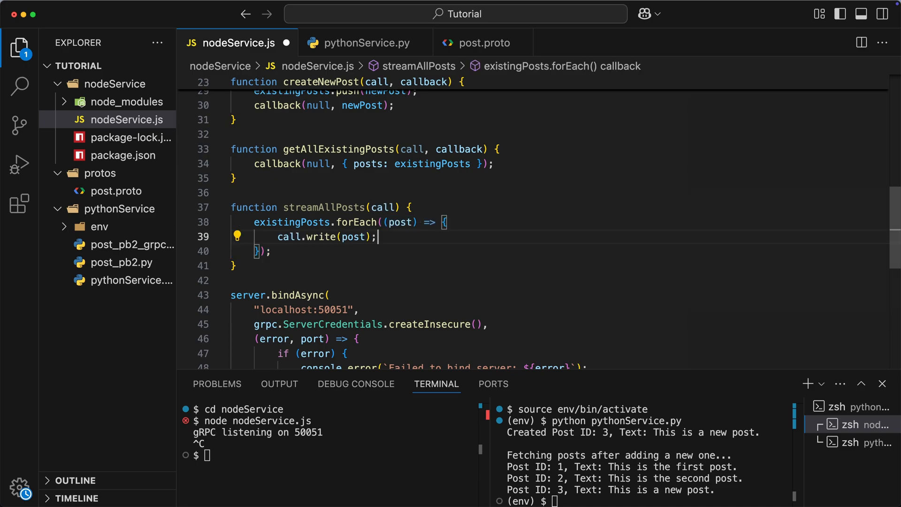
{"action": "type", "text": "call.end();"}
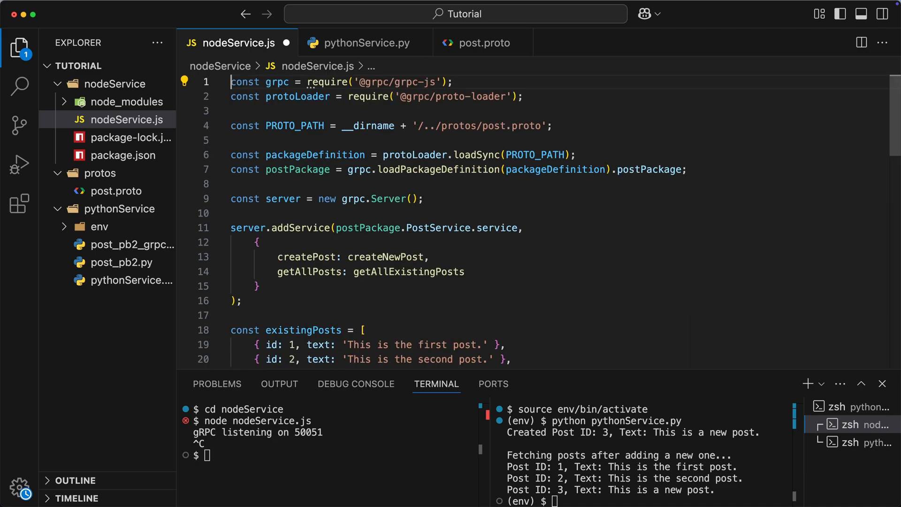
{"action": "type", "text": "streamPosts: streamAllPosts"}
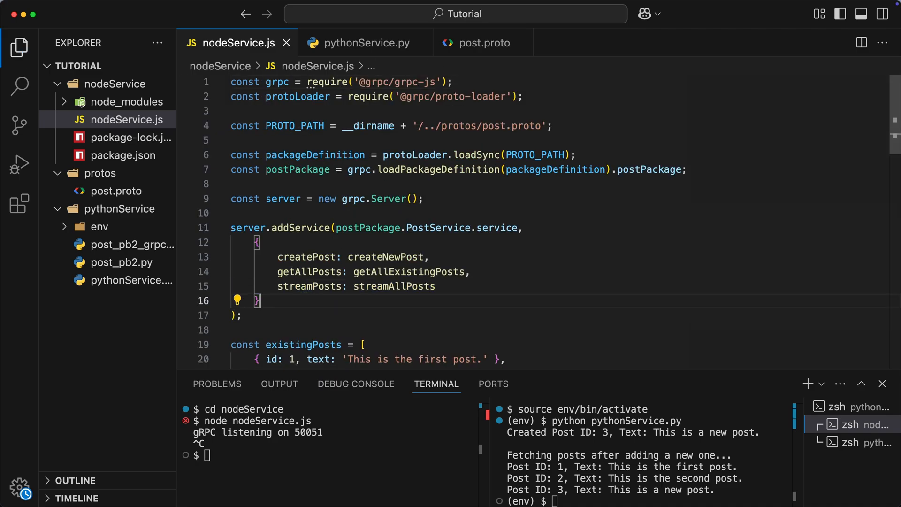
{"action": "left_click", "coordinate": [359, 43]}
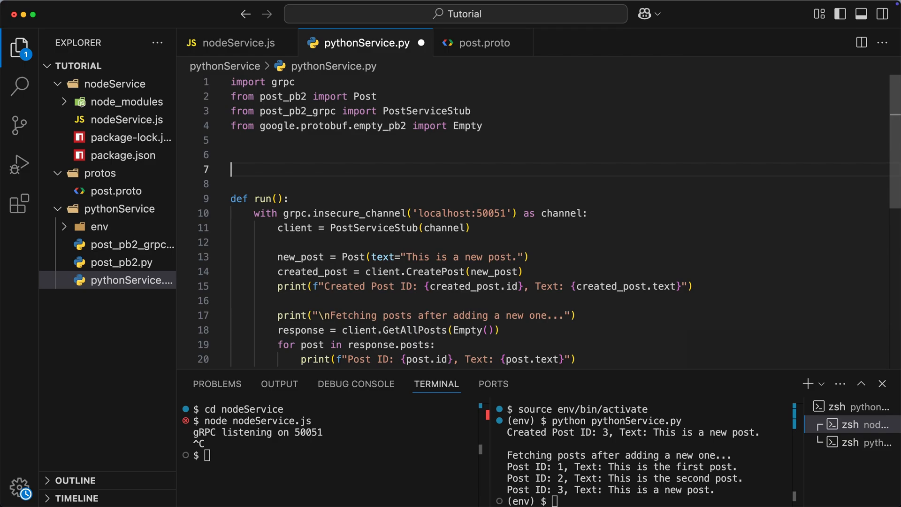
Step: Define request_post_stream printing each streamed post's ID and text, then enter 'python pythonService.py'
{"action": "type", "text": "def request_post_stream(client):"}
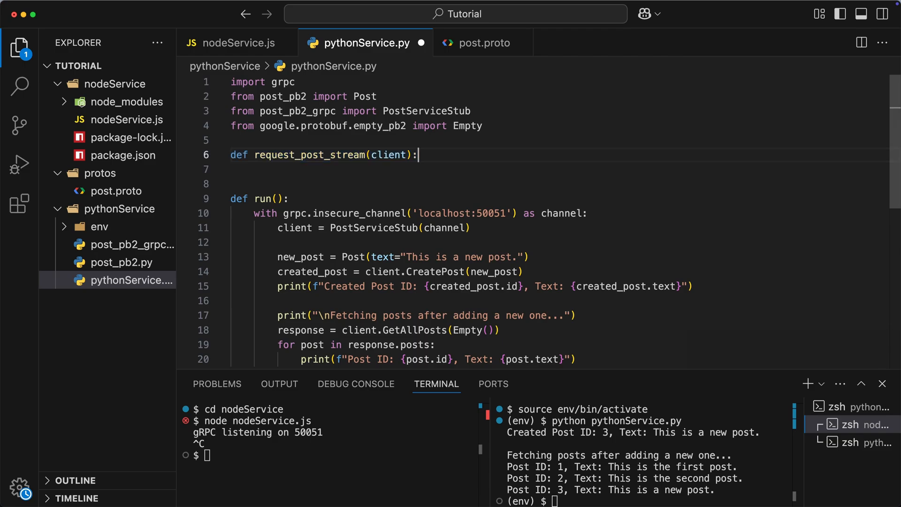
{"action": "type", "text": "print(\"\\nRequesting post stream from server...\")"}
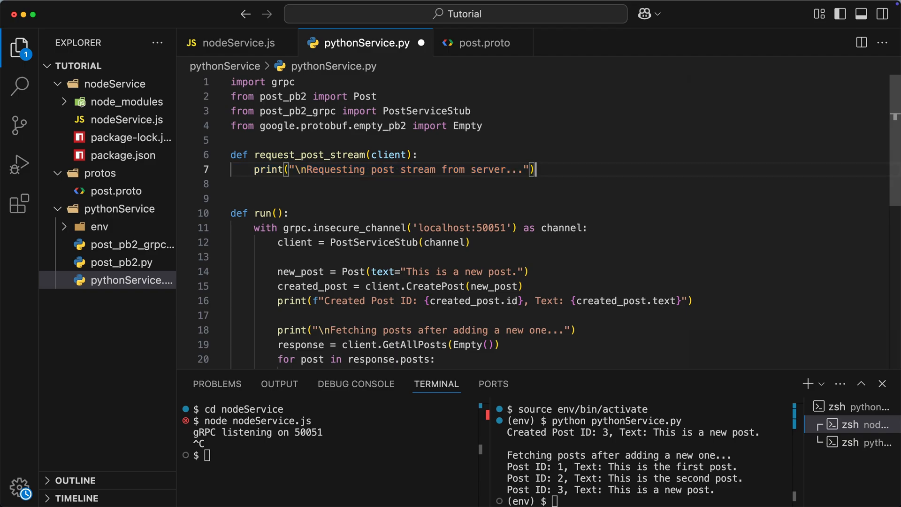
{"action": "type", "text": "for post in client.StreamPosts(Empty()):"}
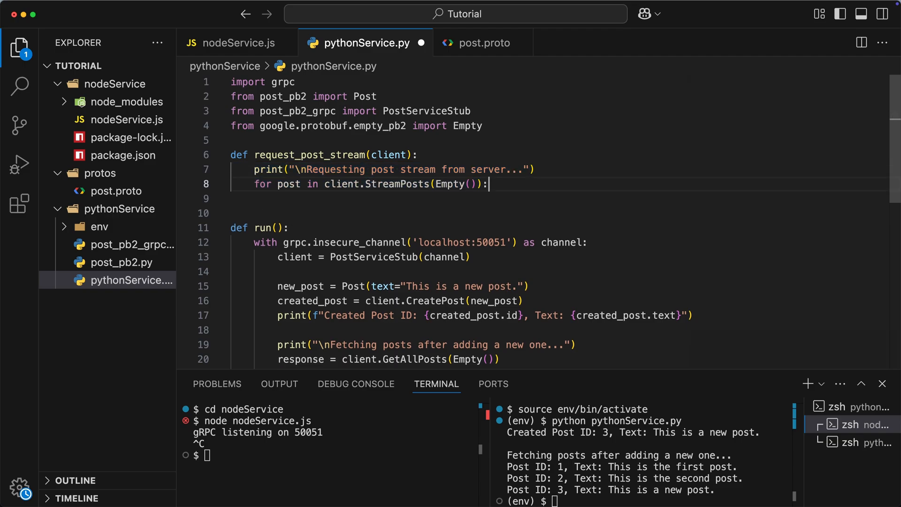
{"action": "type", "text": "print(f\"Streamed Post ID: {post.id}, Text: {post.text}\")"}
{"action": "left_click", "coordinate": [330, 455]}
{"action": "type", "text": "node nodeService.js"}
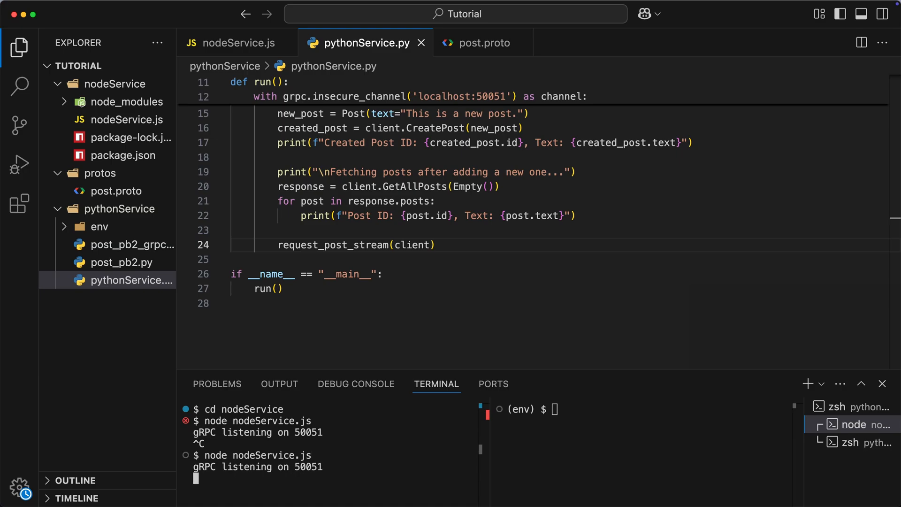
{"action": "type", "text": "python pythonService.py"}
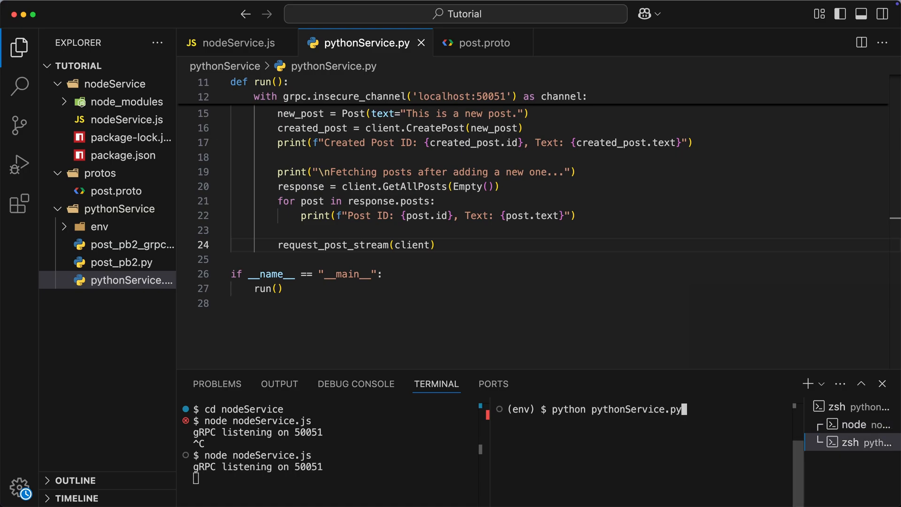